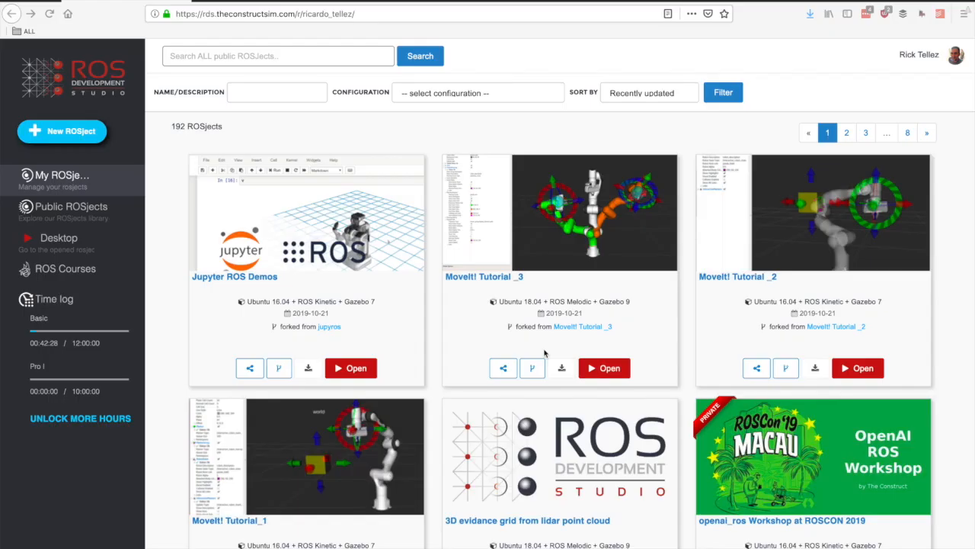
mouse_move(436, 320)
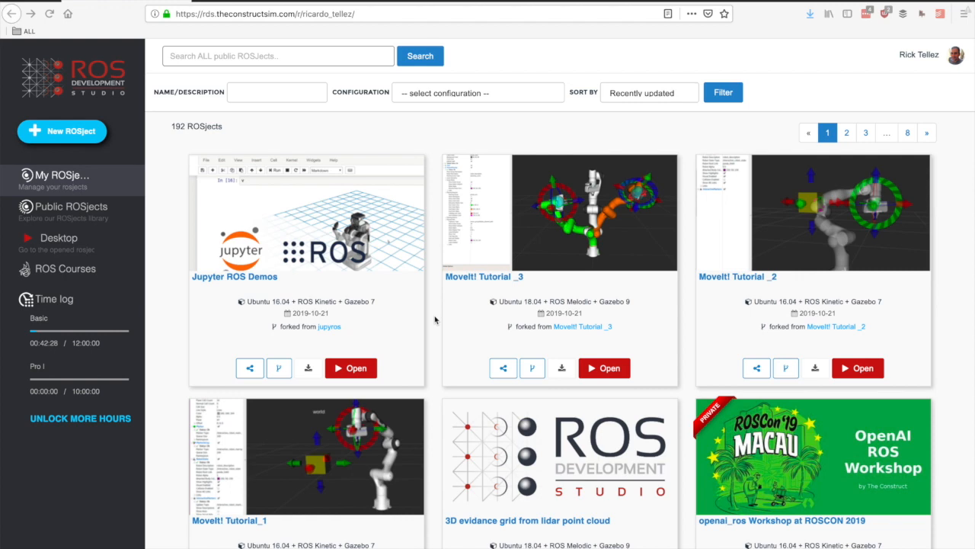
mouse_move(383, 305)
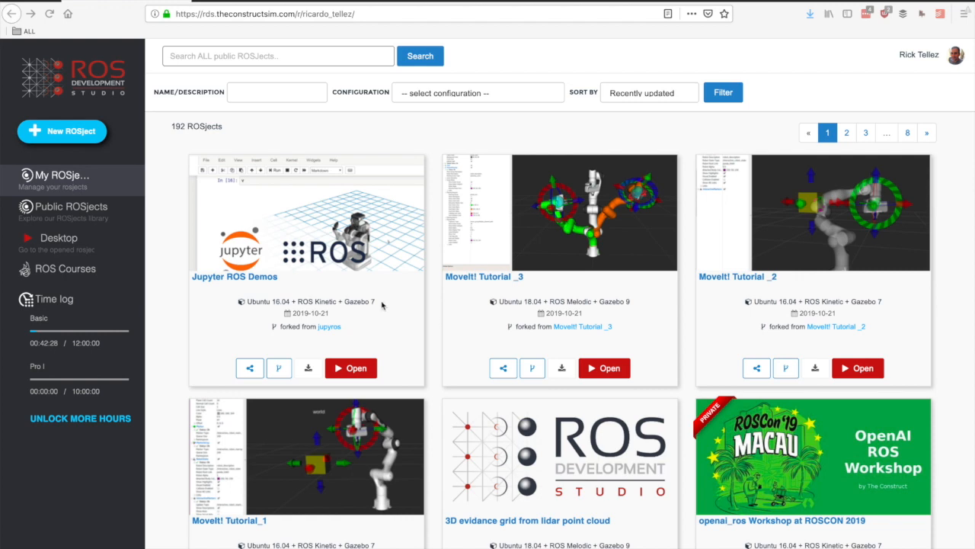
mouse_move(350, 318)
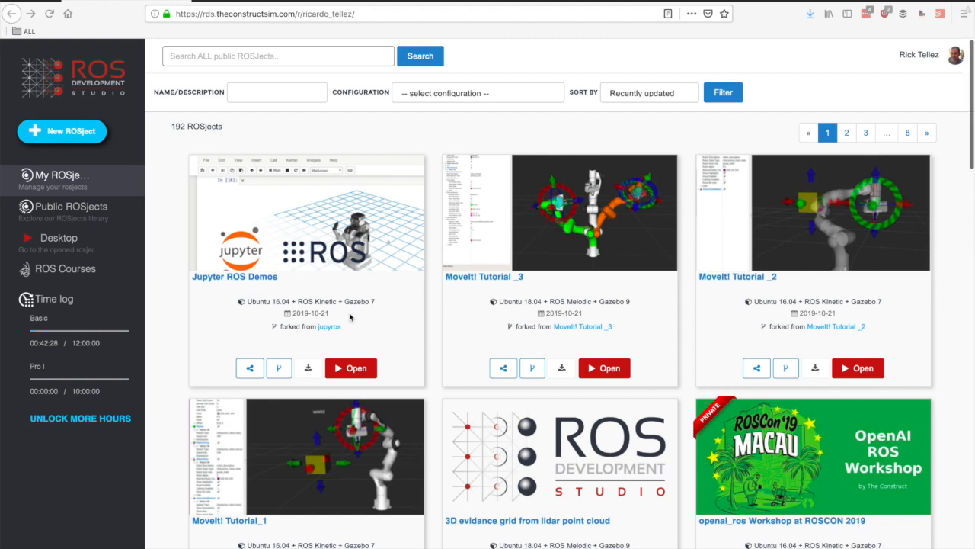
Step: Locate the Jupyter ROS Demos ROSject, declining the copy prompt and dismissing its sharing options
scroll(down, 3)
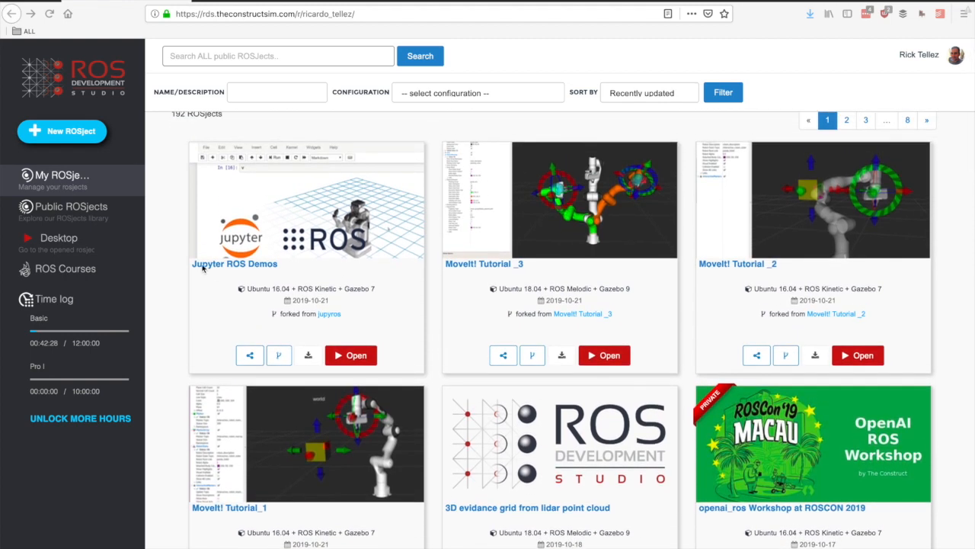
mouse_move(245, 270)
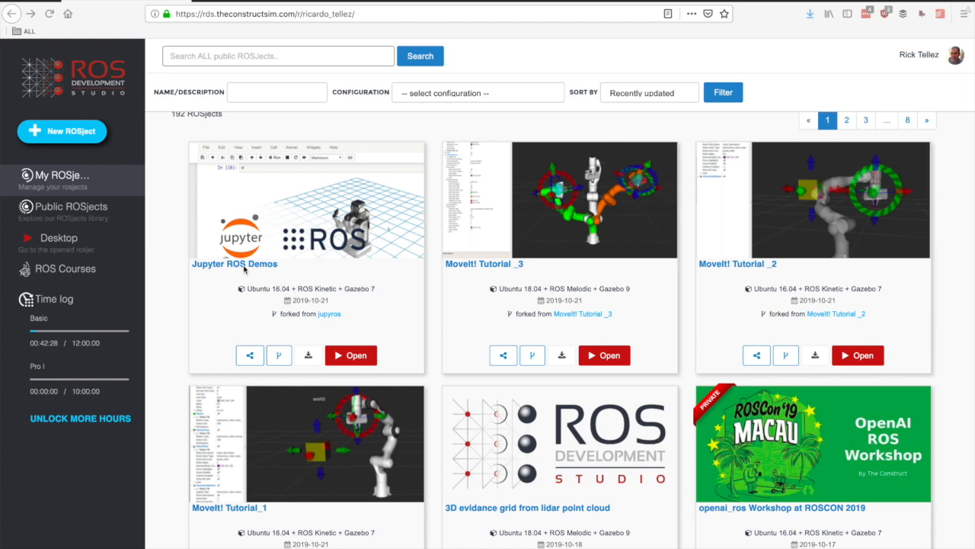
mouse_move(345, 271)
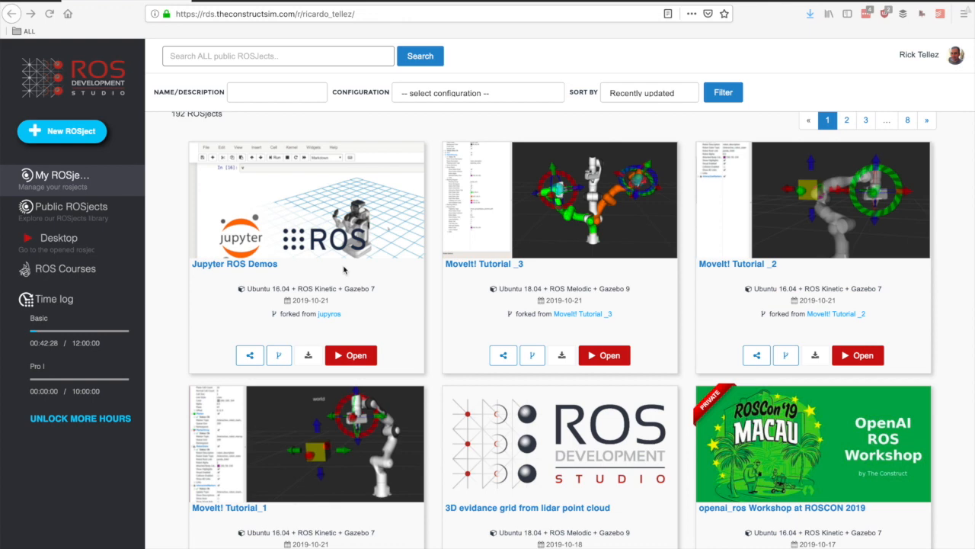
scroll(down, 3)
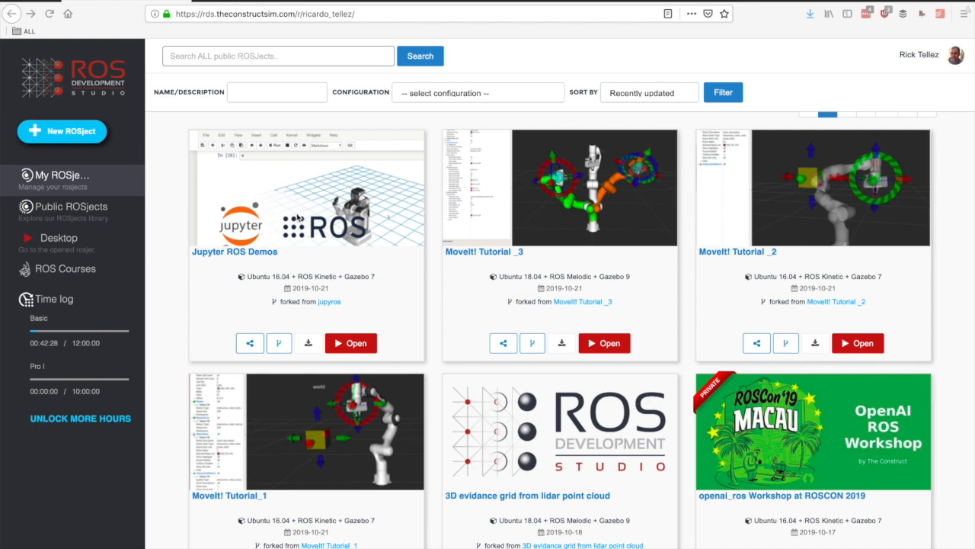
mouse_move(195, 268)
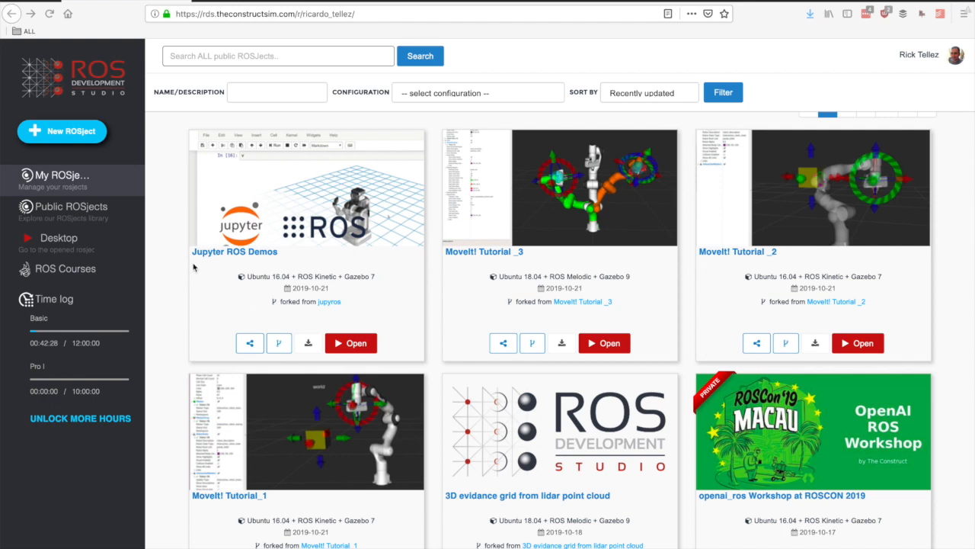
mouse_move(259, 247)
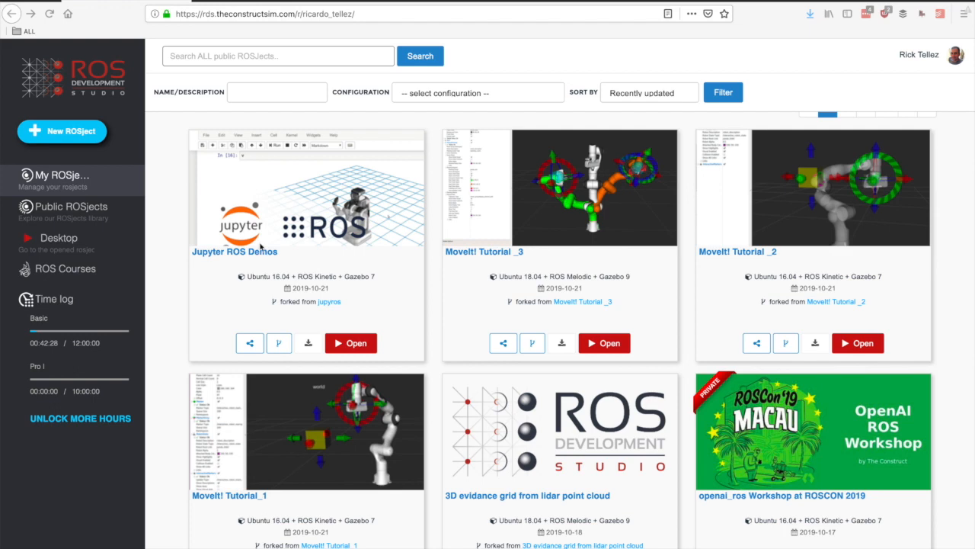
mouse_move(262, 247)
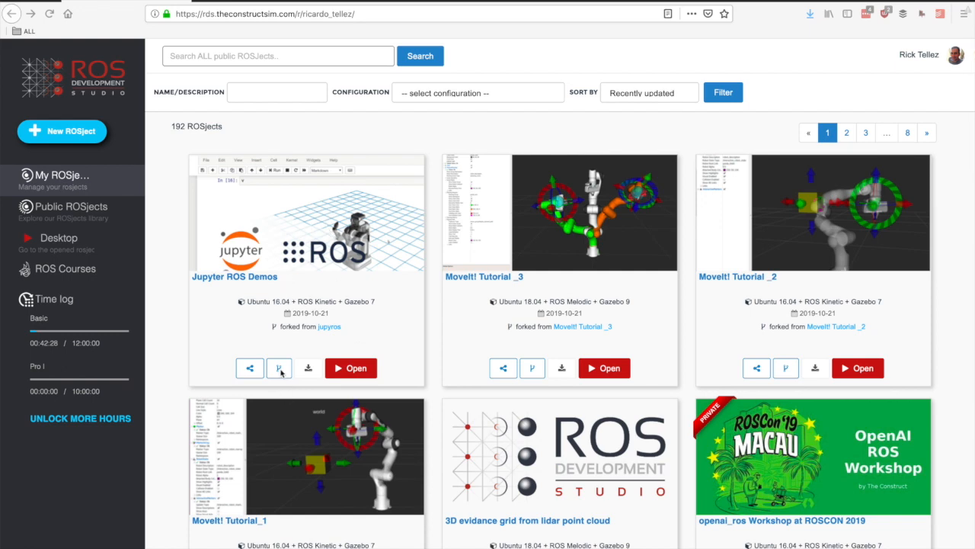
click(279, 368)
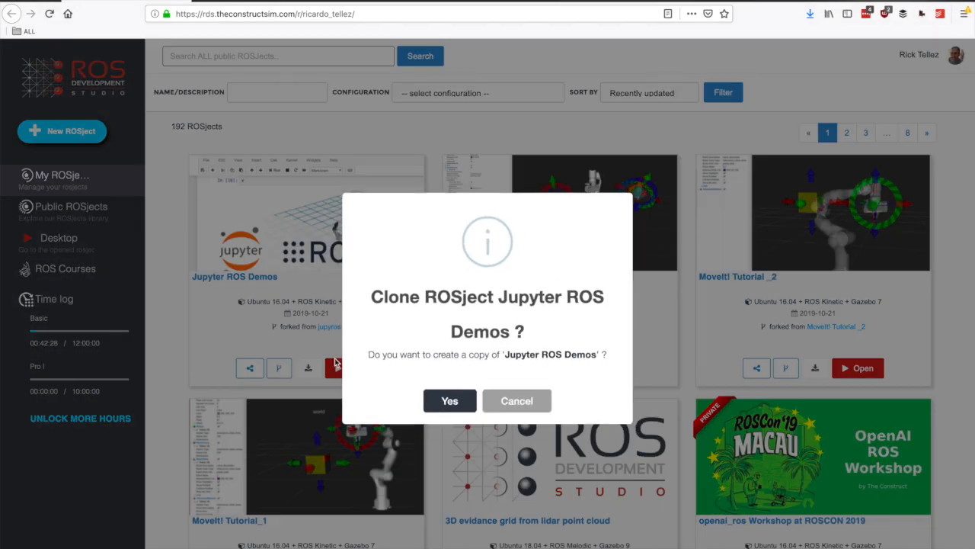
click(516, 400)
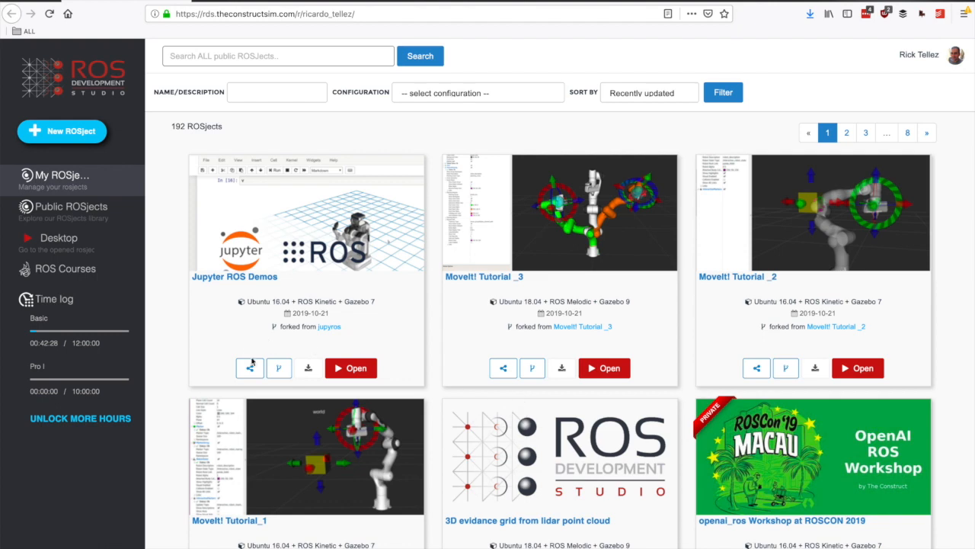
click(250, 367)
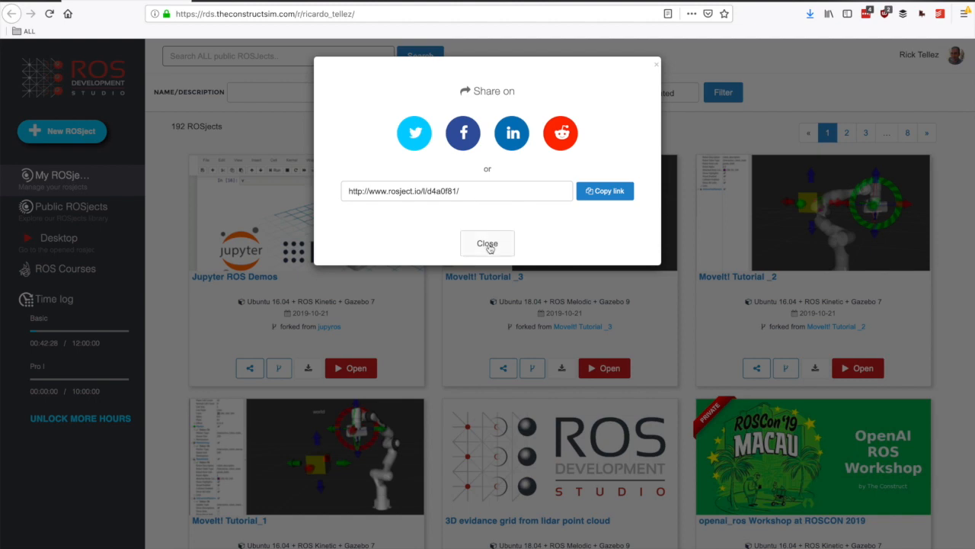
click(488, 244)
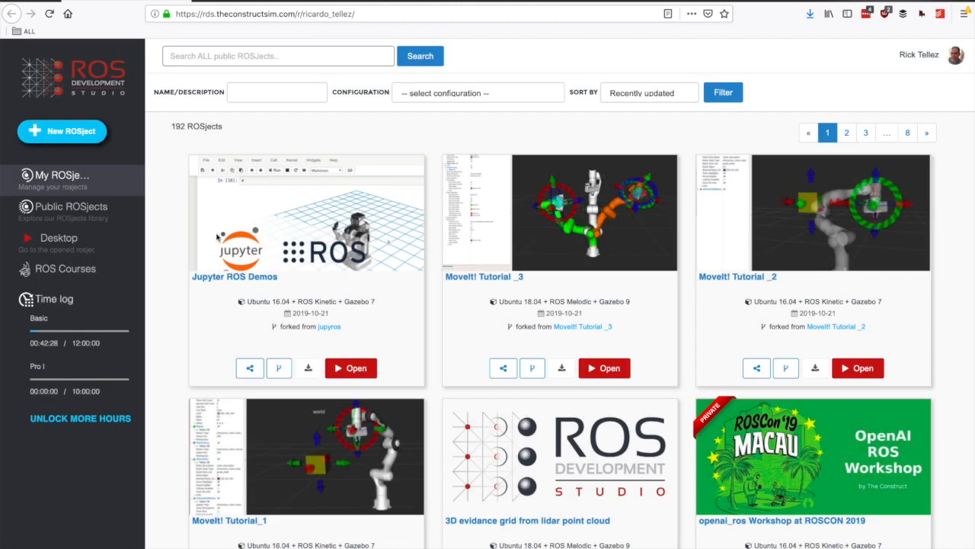
mouse_move(332, 297)
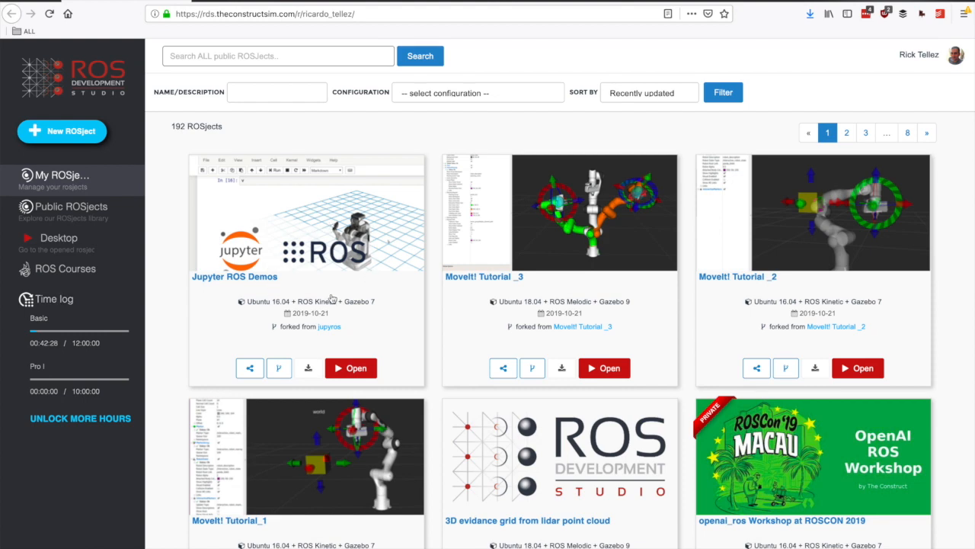
mouse_move(256, 290)
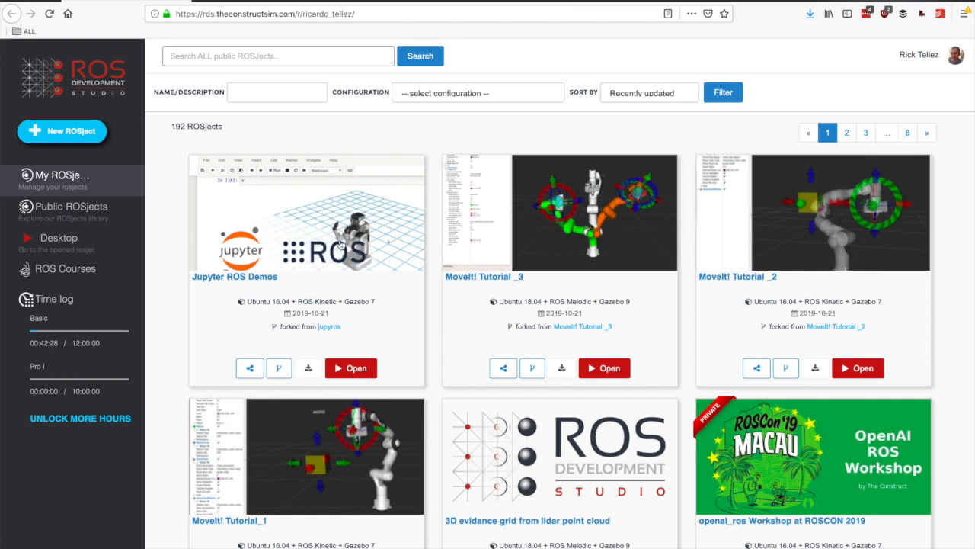
mouse_move(374, 217)
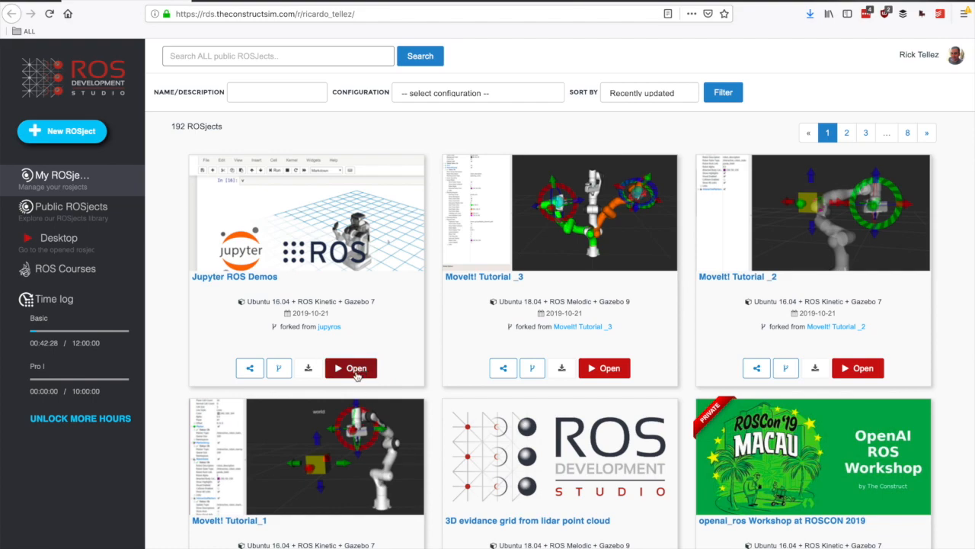
Step: Open the Jupyter ROS Demos ROSject on the Basic hardware configuration
click(351, 367)
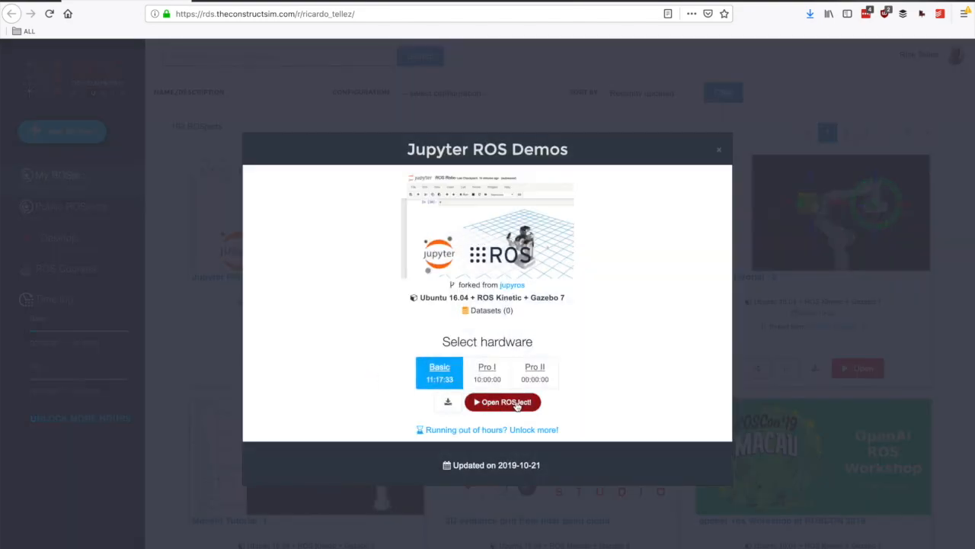
click(503, 402)
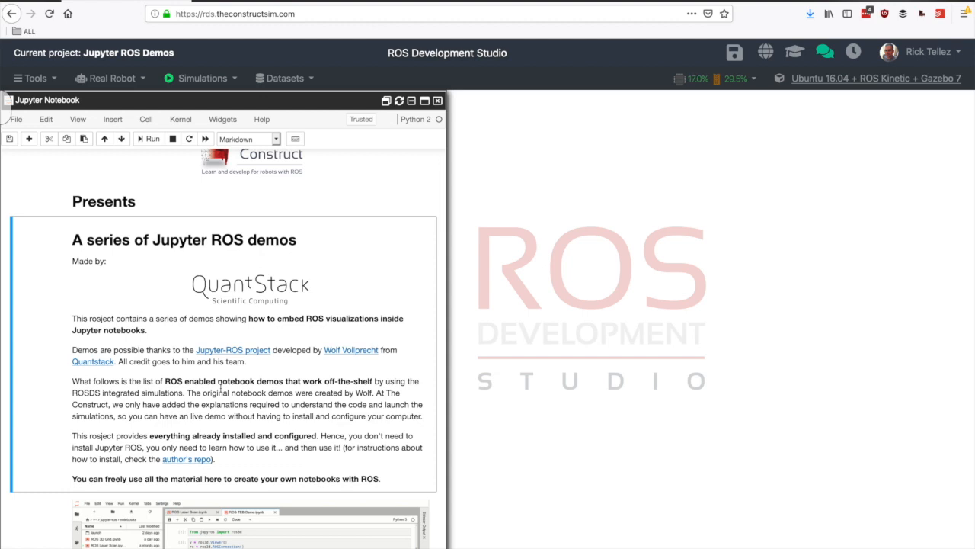
scroll(down, 3)
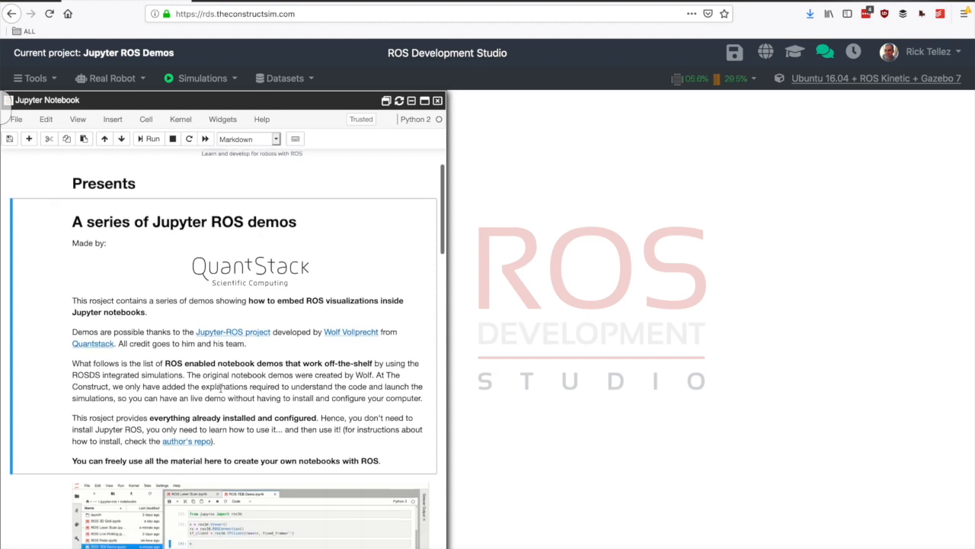
scroll(down, 3)
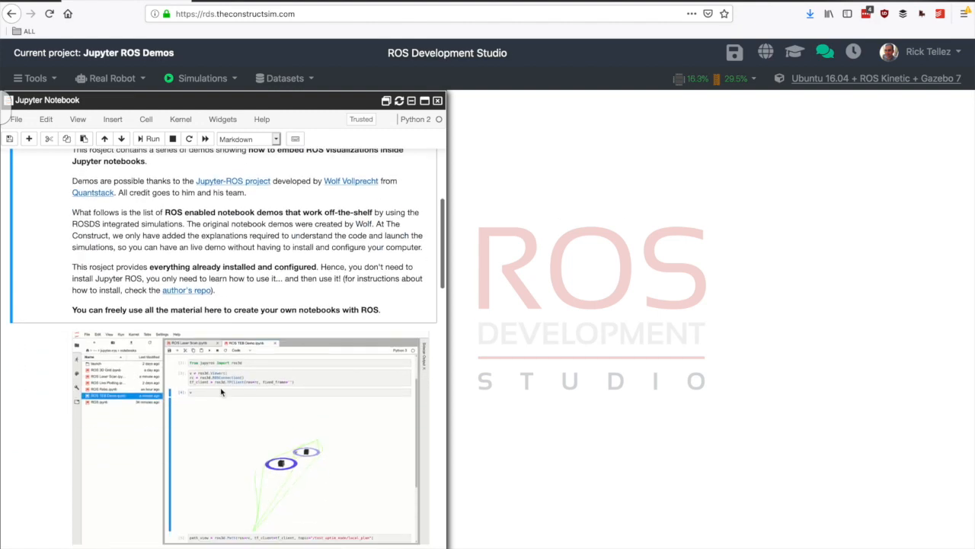
scroll(down, 3)
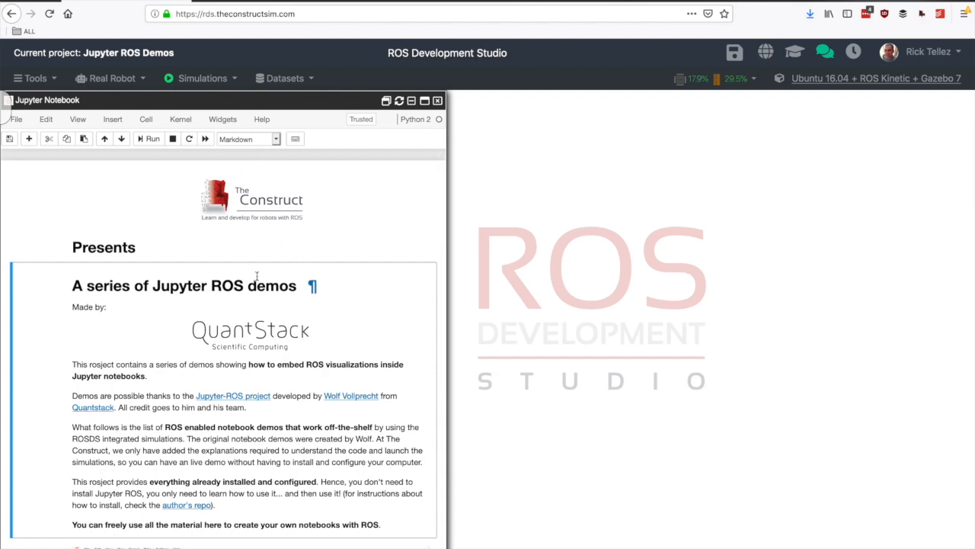
scroll(down, 3)
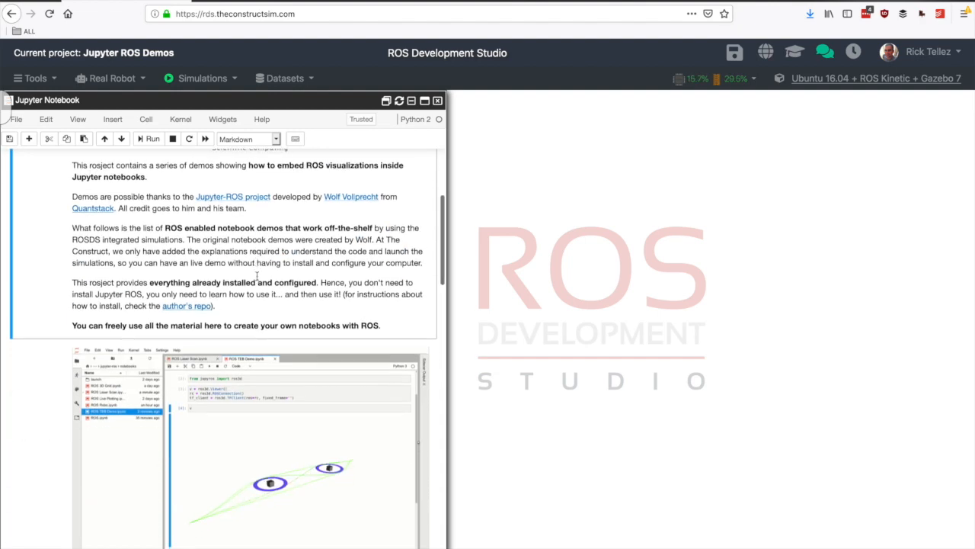
scroll(down, 3)
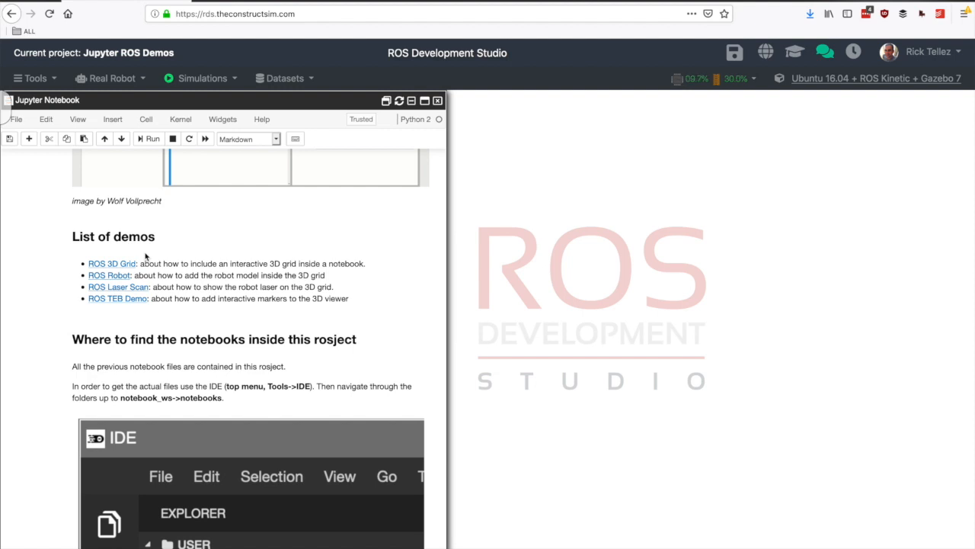
scroll(down, 3)
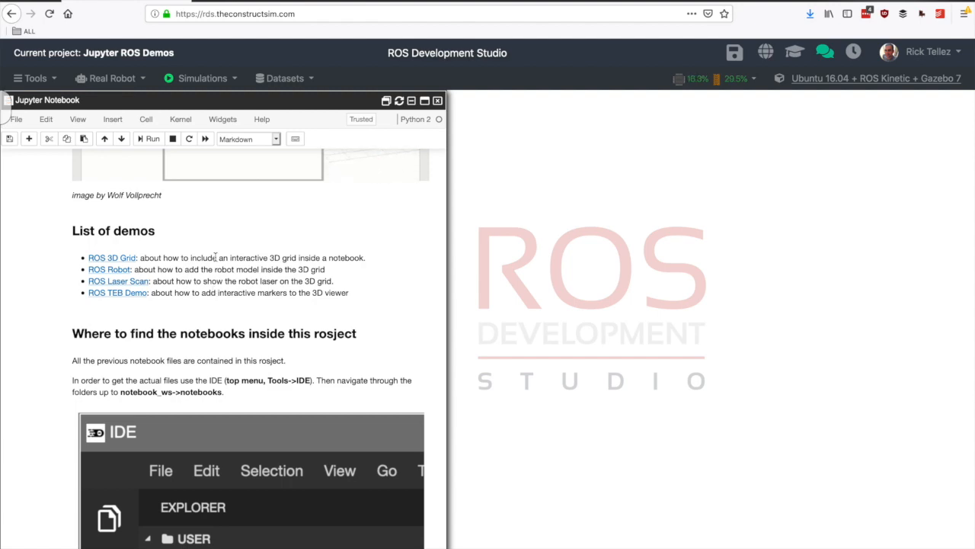
scroll(down, 3)
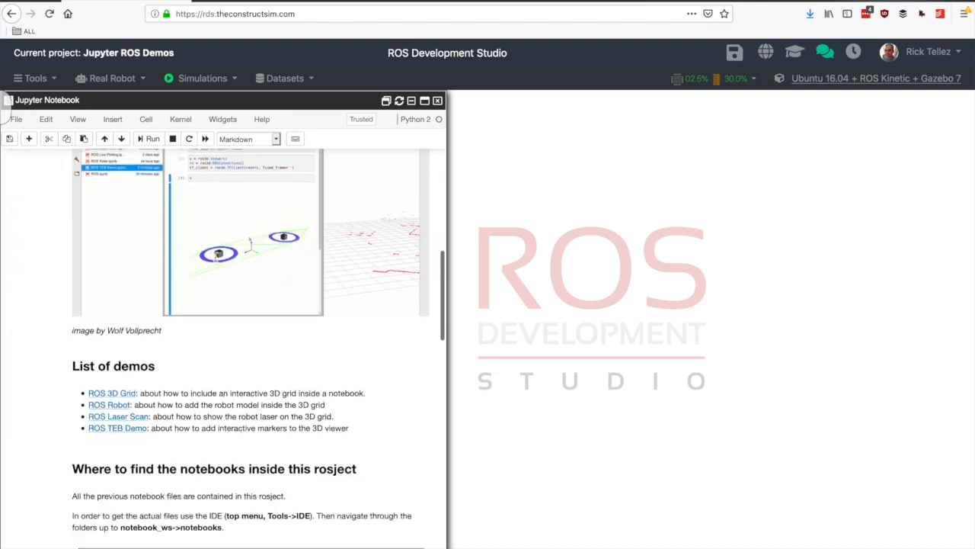
scroll(down, 3)
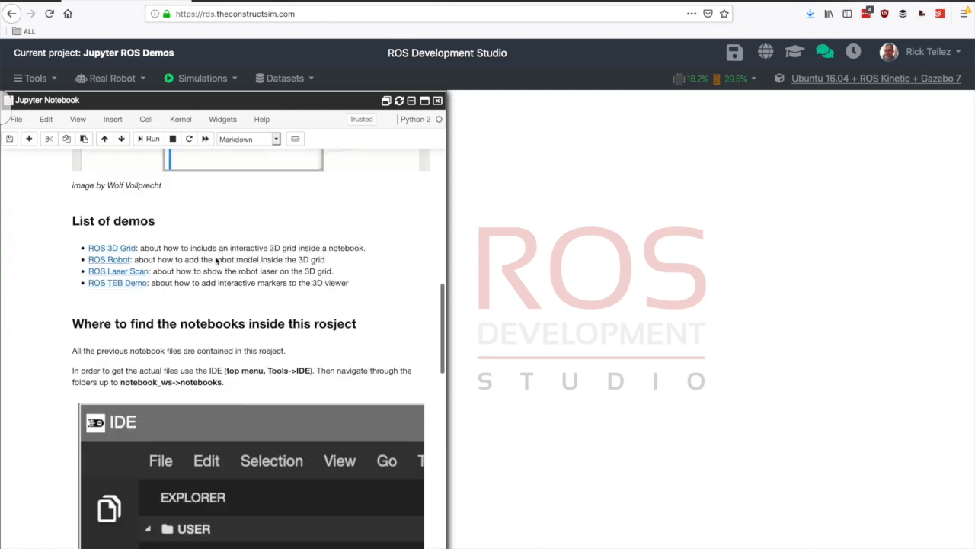
scroll(down, 3)
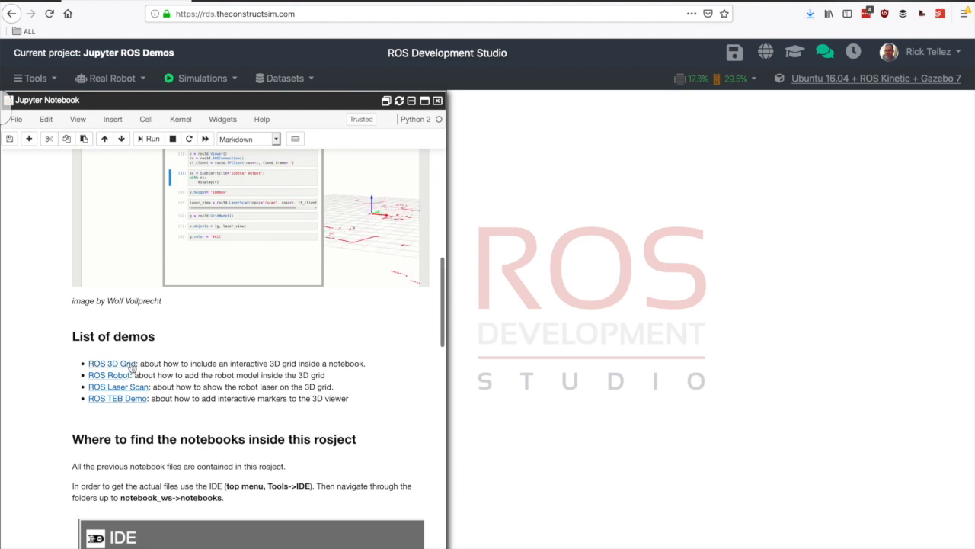
mouse_move(136, 402)
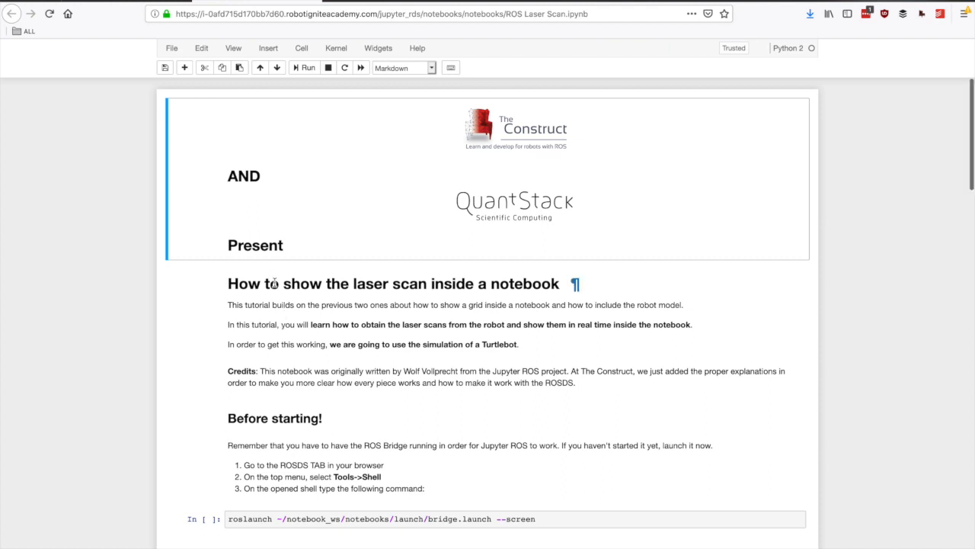
drag(282, 284, 550, 284)
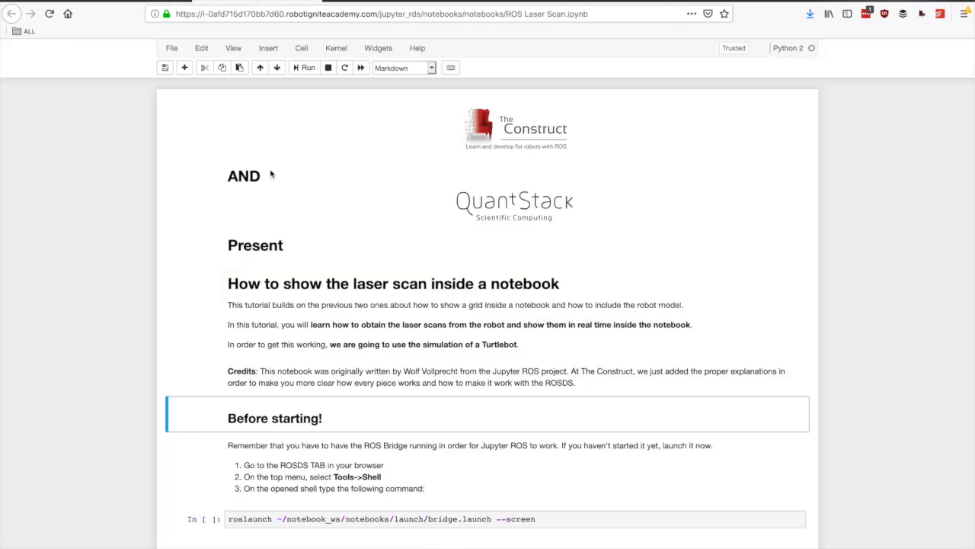
scroll(down, 3)
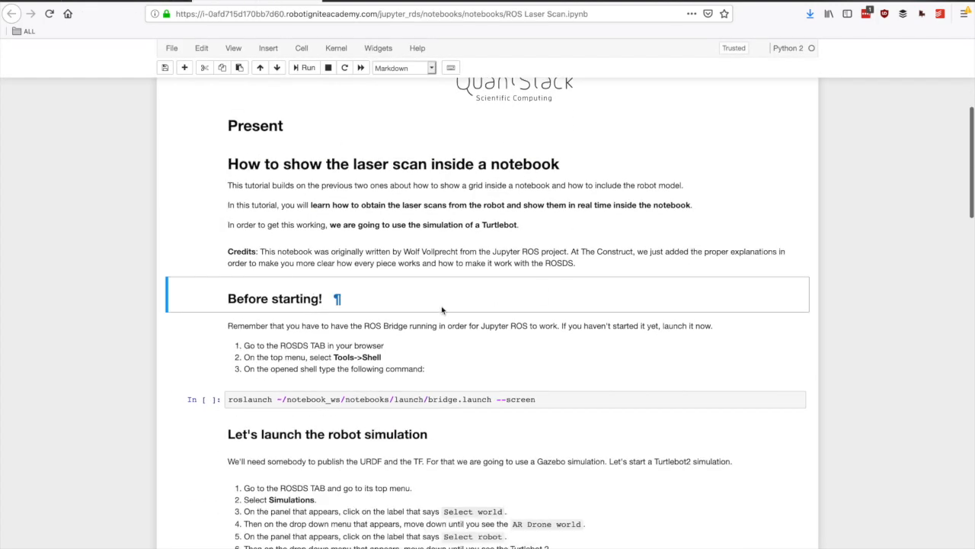
scroll(down, 3)
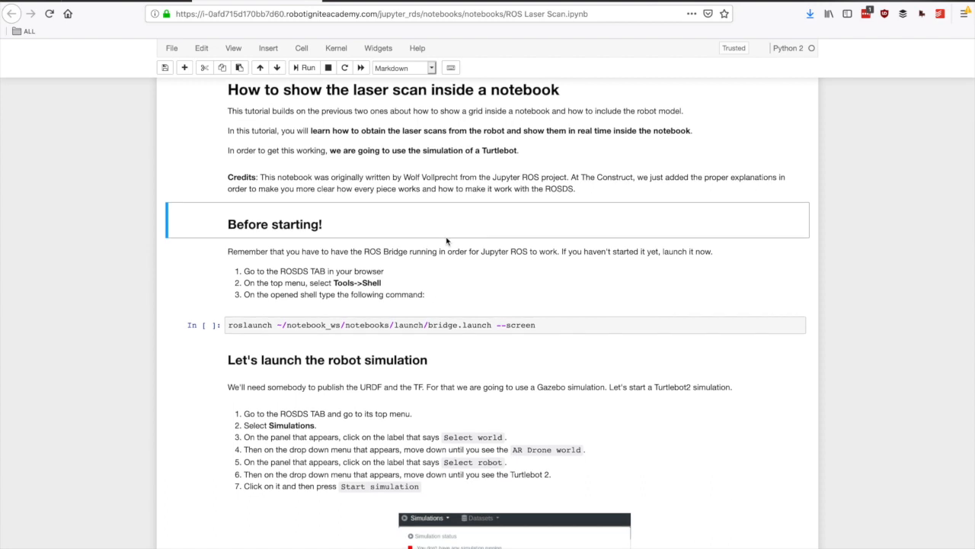
scroll(down, 3)
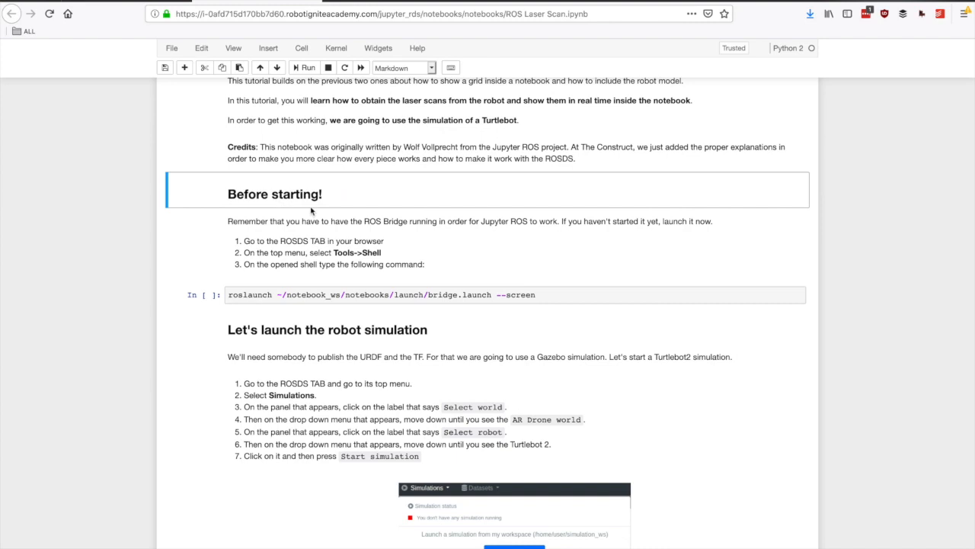
mouse_move(399, 262)
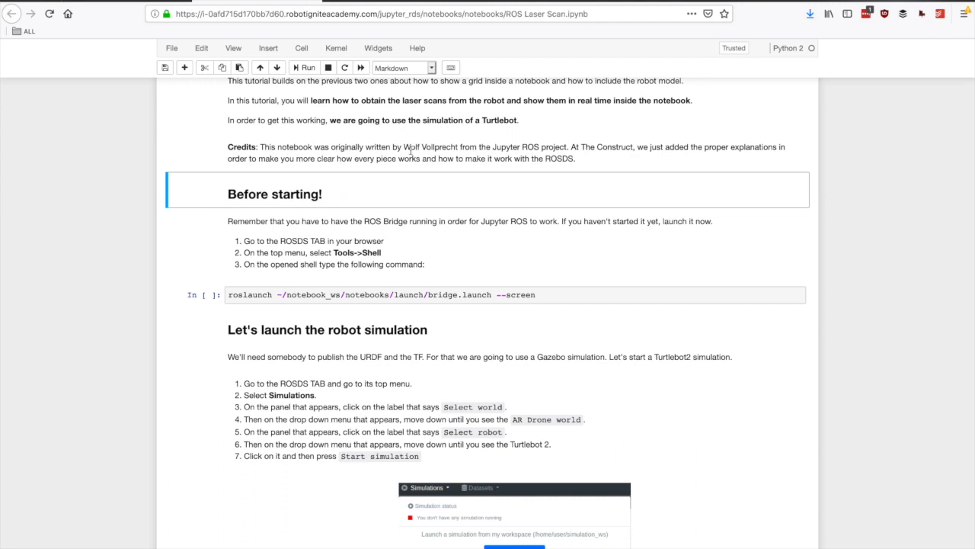
mouse_move(527, 256)
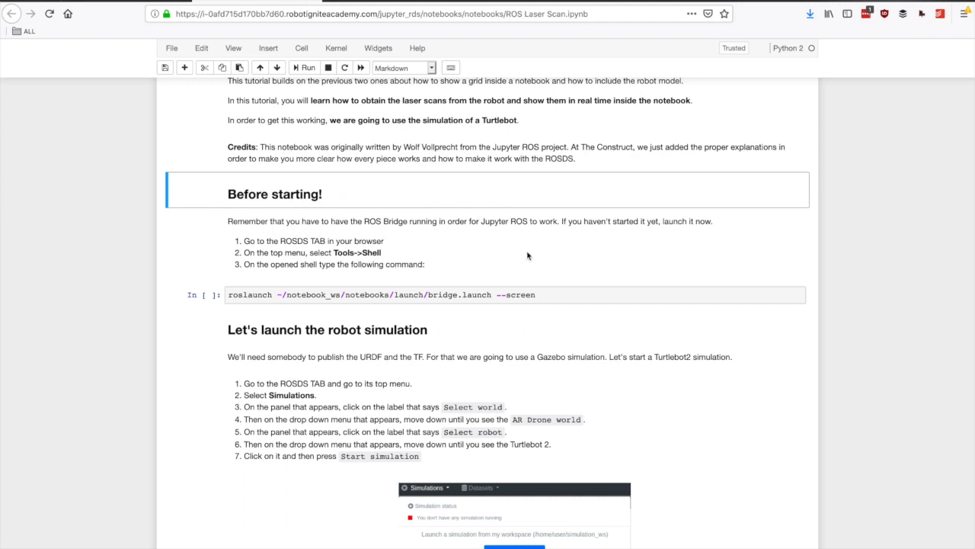
mouse_move(373, 167)
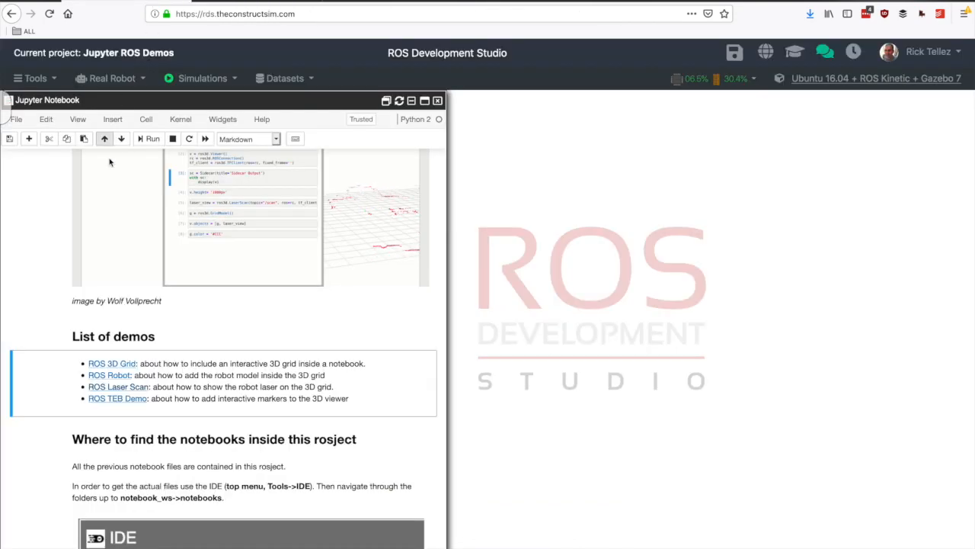
click(117, 387)
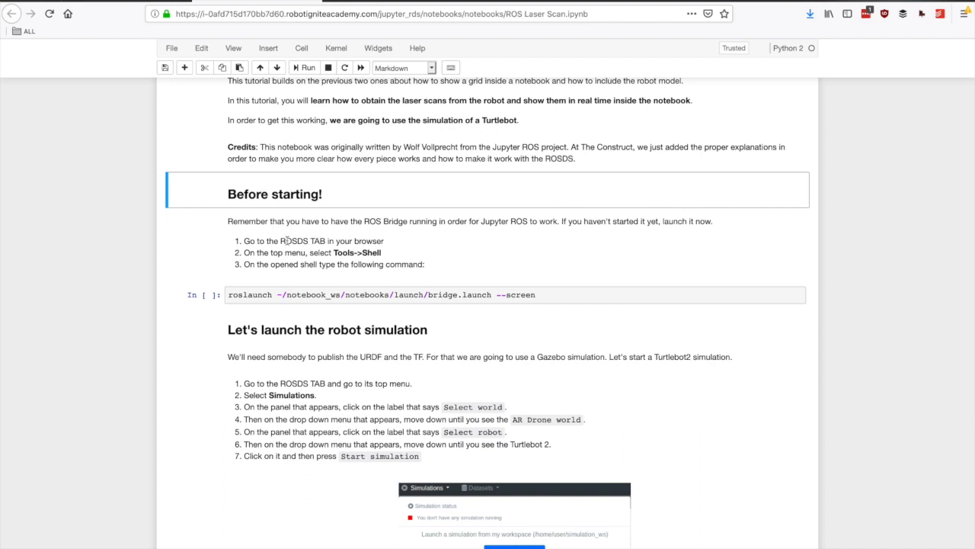
double_click(301, 241)
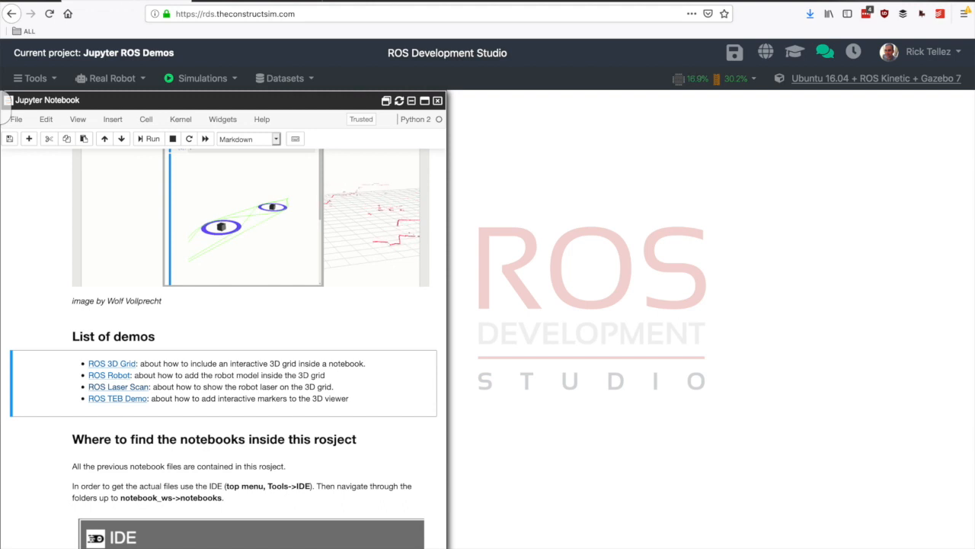
Step: Run the bridge.launch roslaunch command in a ROSDS shell and return to the laser scan notebook
click(33, 78)
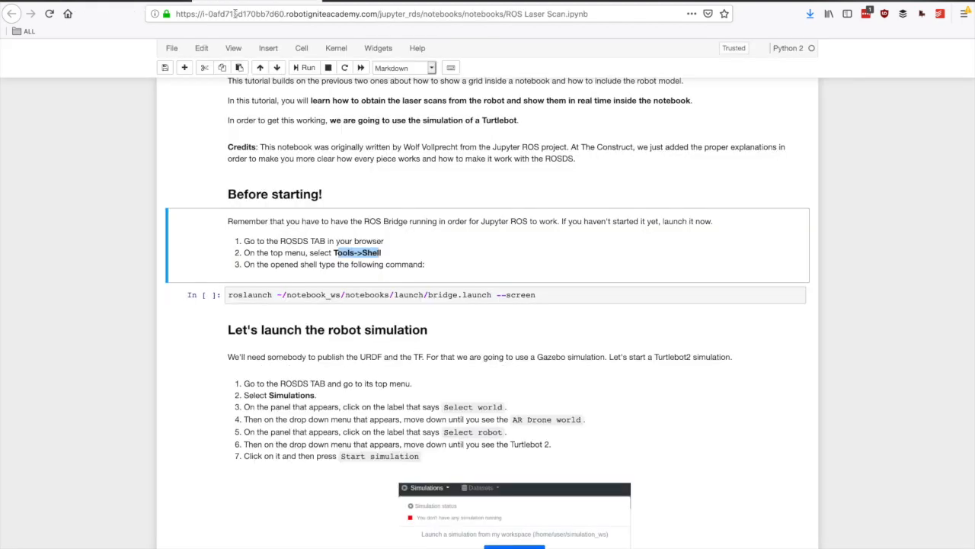
click(381, 296)
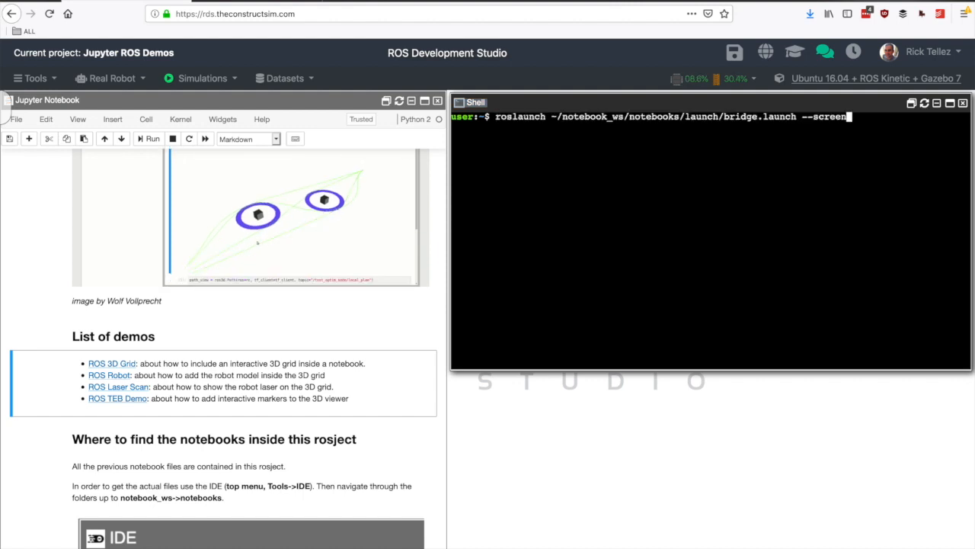
key(Return)
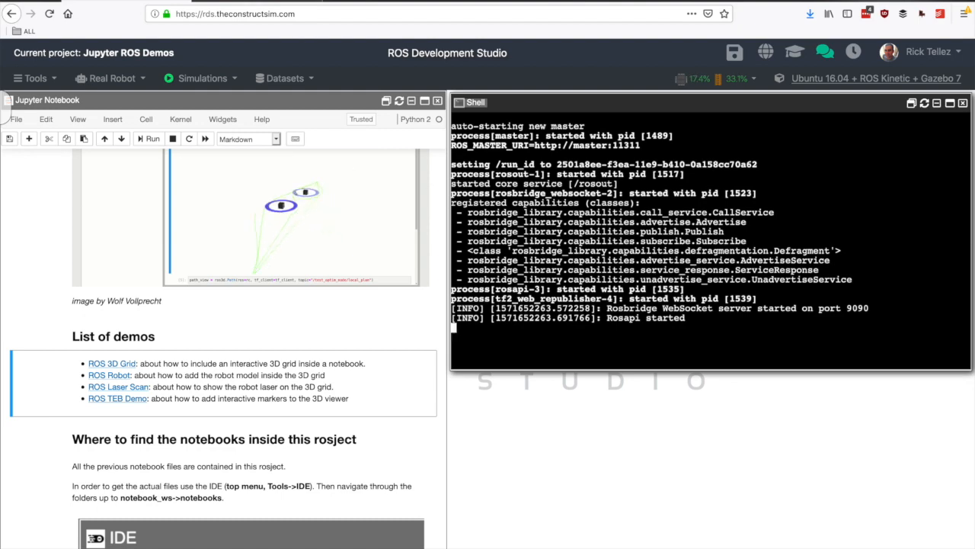
click(119, 387)
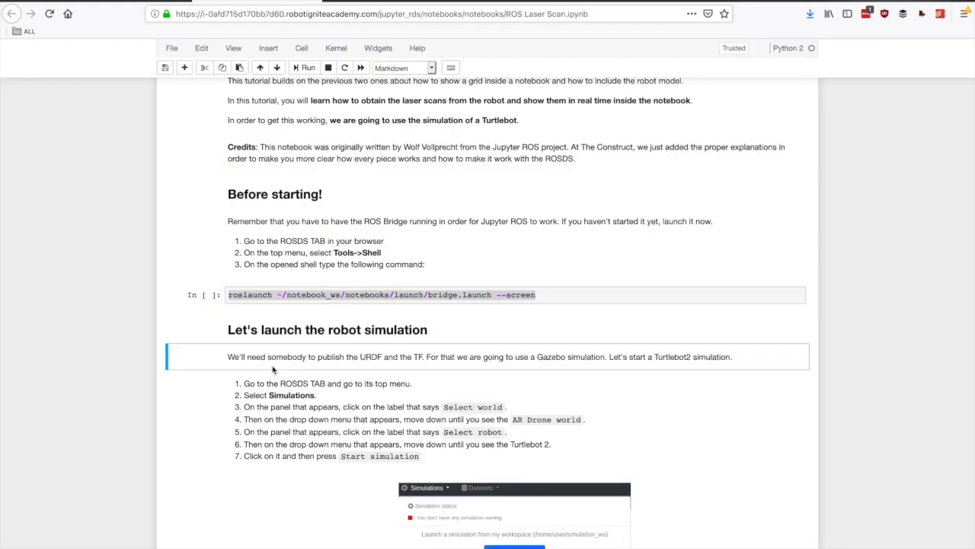
Step: Read the notebook's 'Let's launch the robot simulation' steps, highlighting the Simulations step
scroll(down, 3)
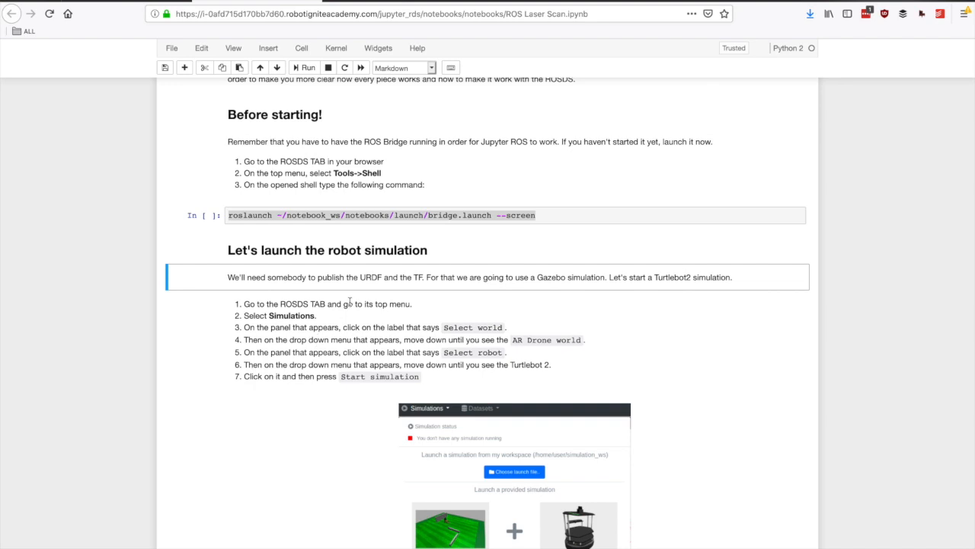
scroll(down, 3)
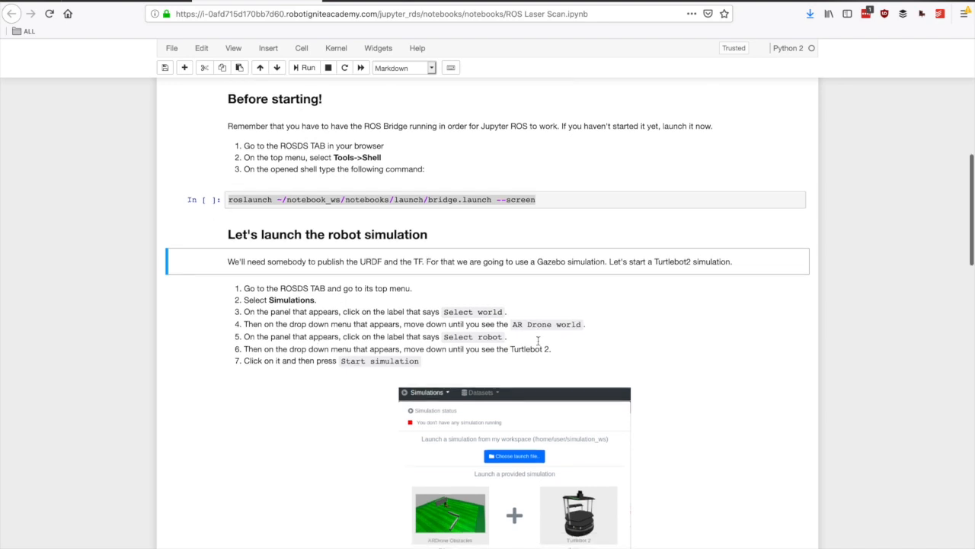
scroll(down, 3)
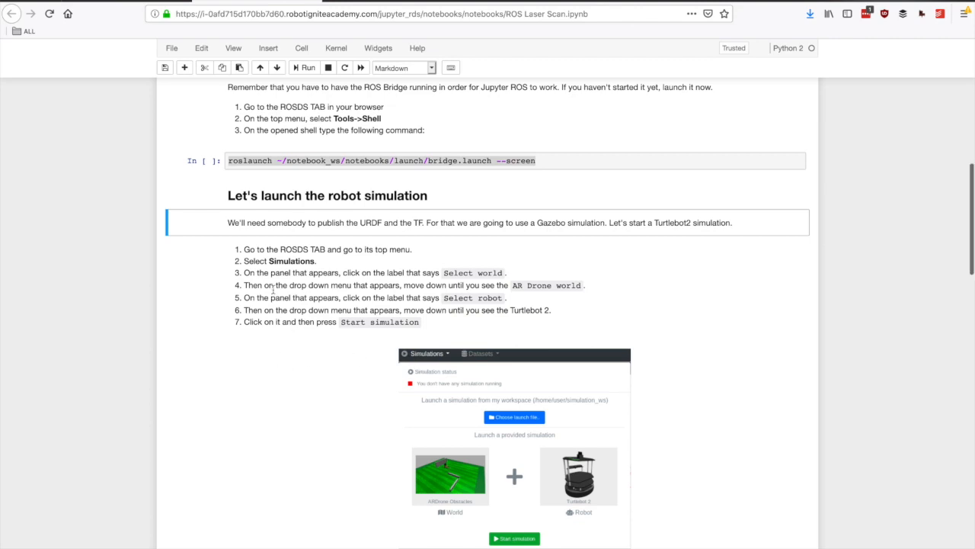
double_click(291, 260)
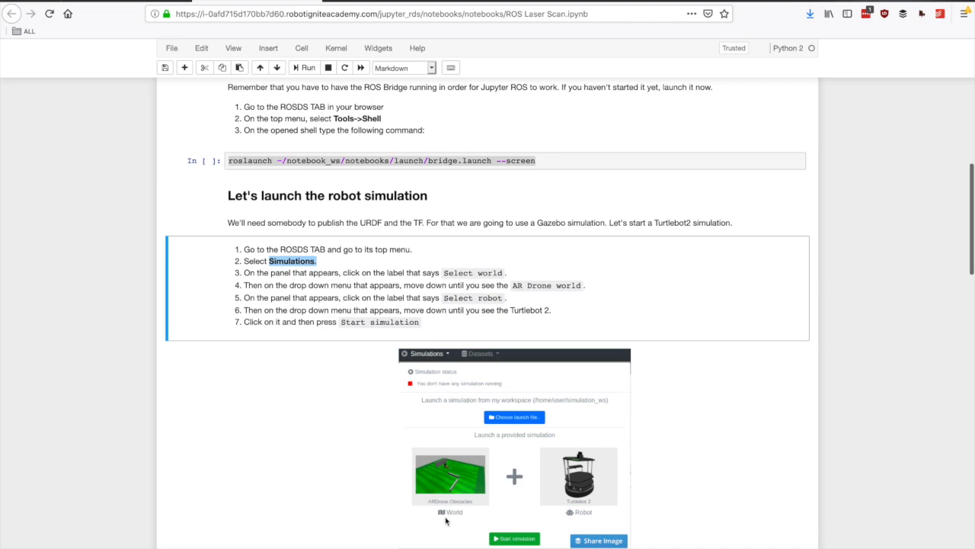
mouse_move(588, 494)
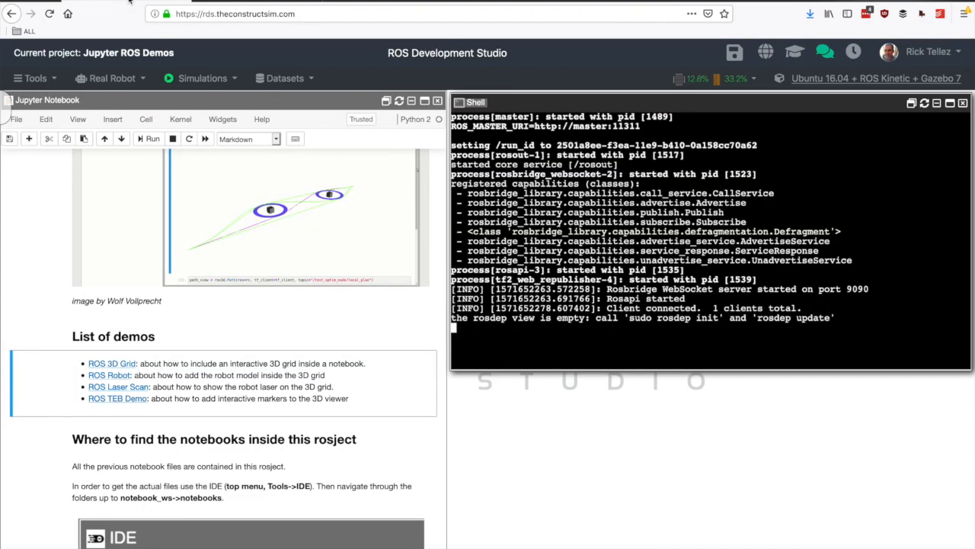
Step: Drop the empty world and choose ARDrone Obstacles from the simulations world list
click(203, 78)
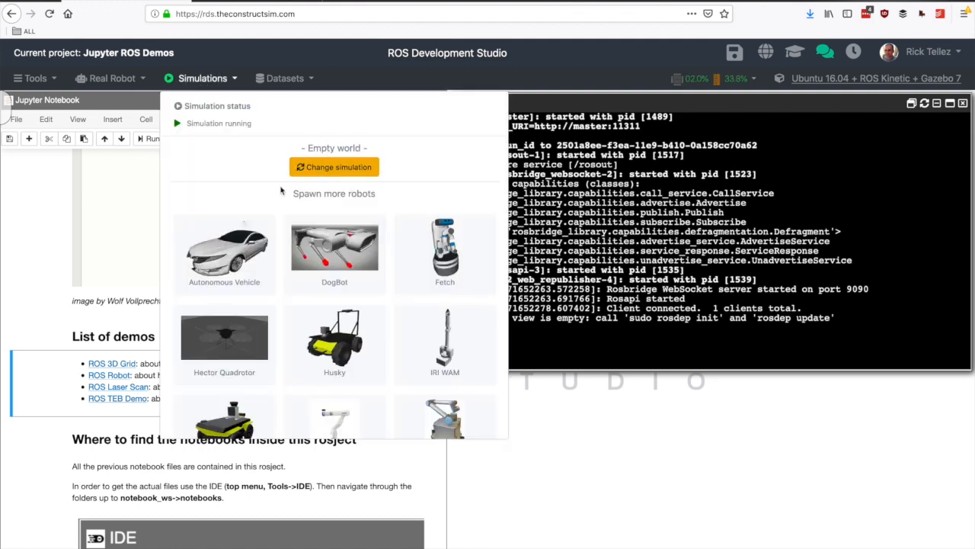
mouse_move(339, 171)
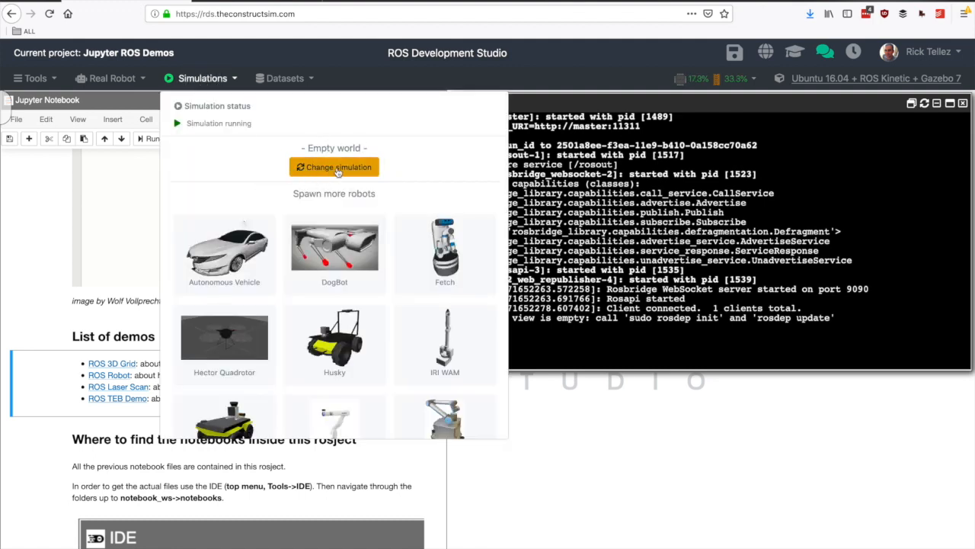
click(334, 166)
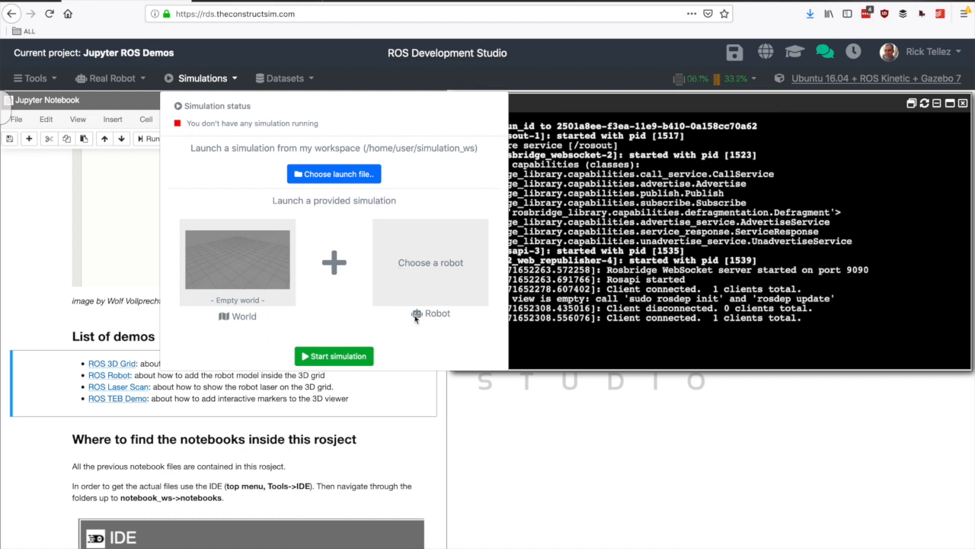
click(238, 259)
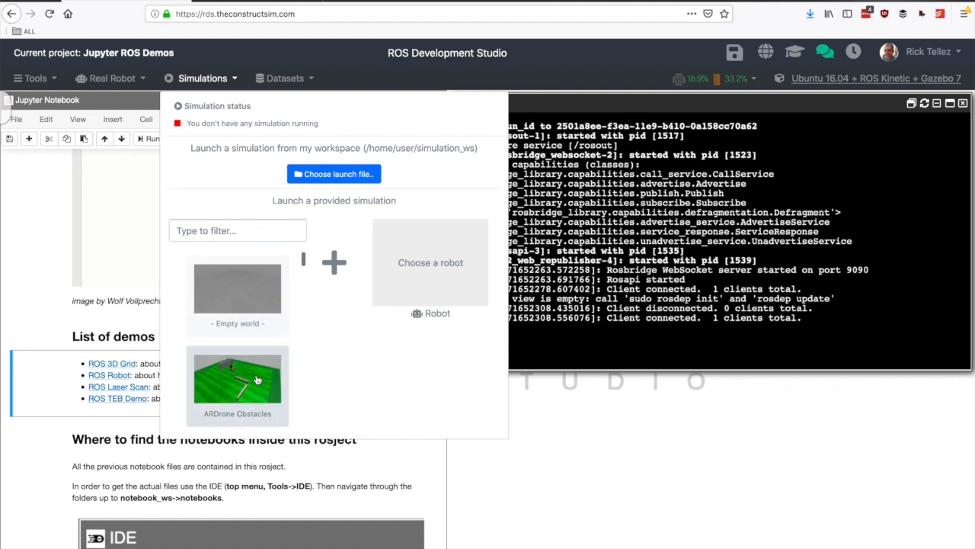
scroll(down, 3)
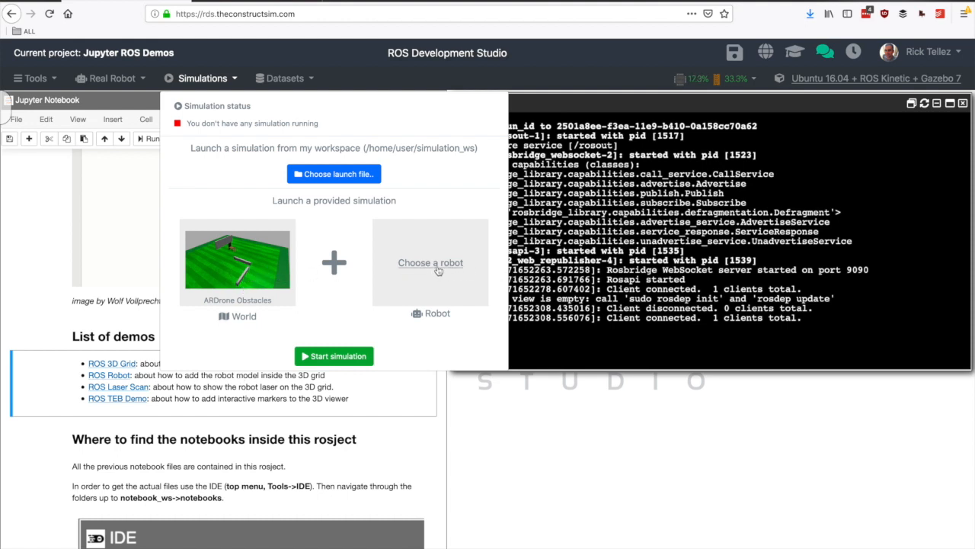
Step: Choose Turtlebot 2 as the robot and start the obstacles simulation
click(430, 262)
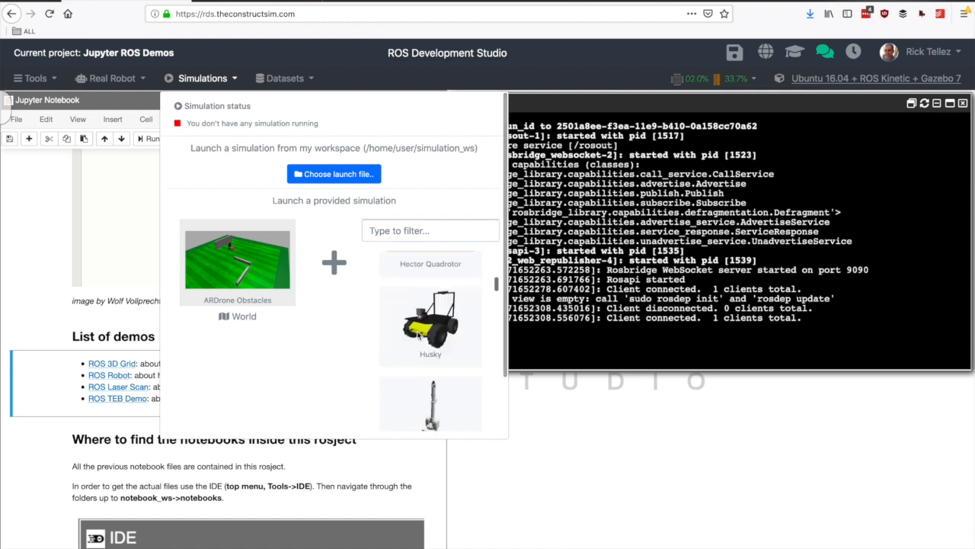
scroll(down, 3)
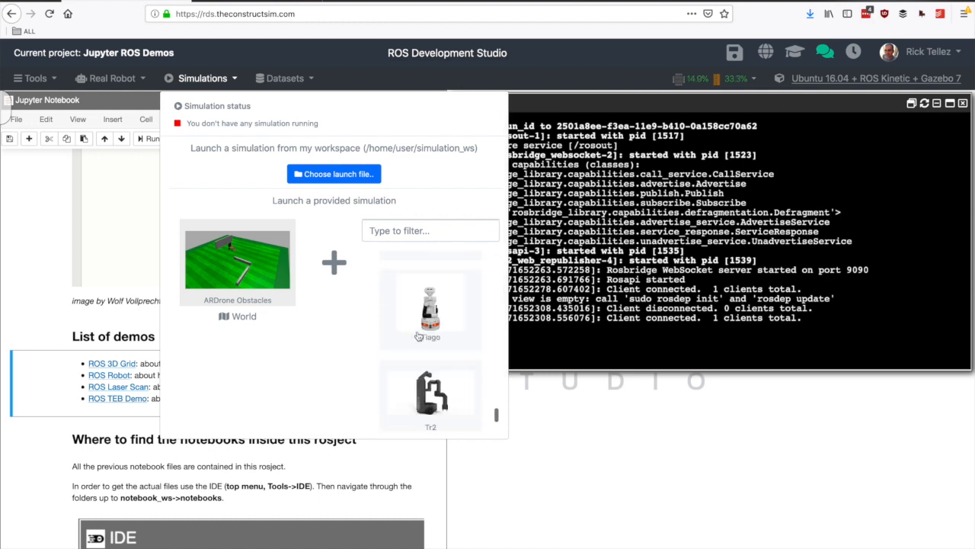
scroll(down, 3)
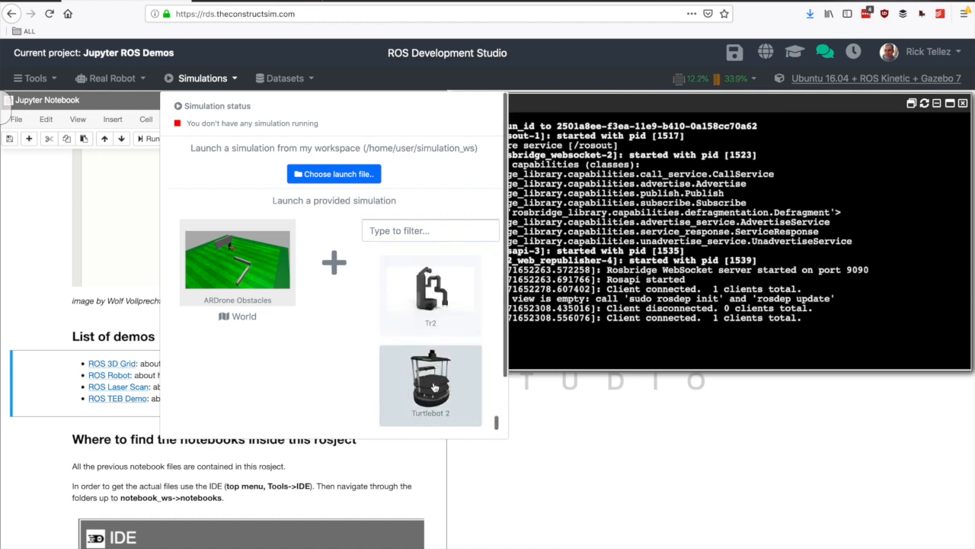
click(430, 385)
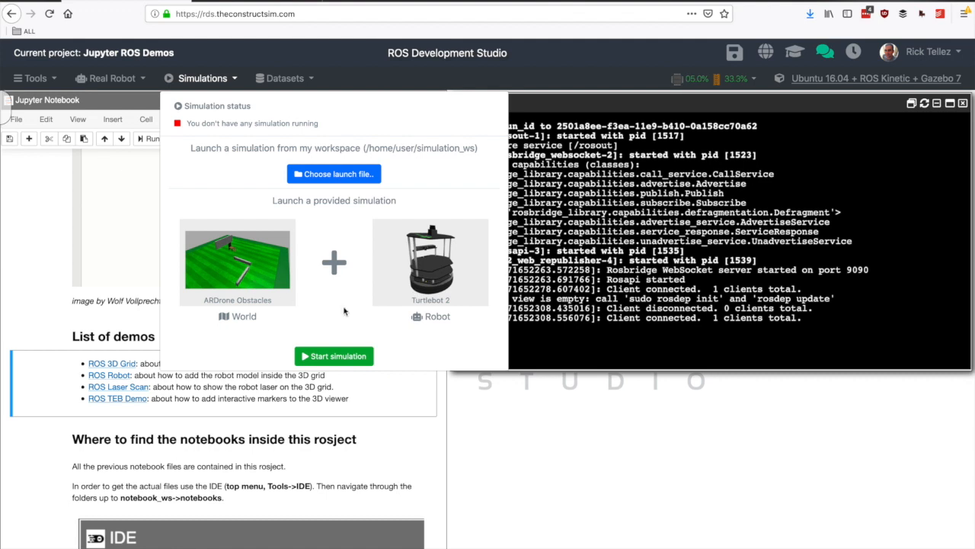
mouse_move(231, 277)
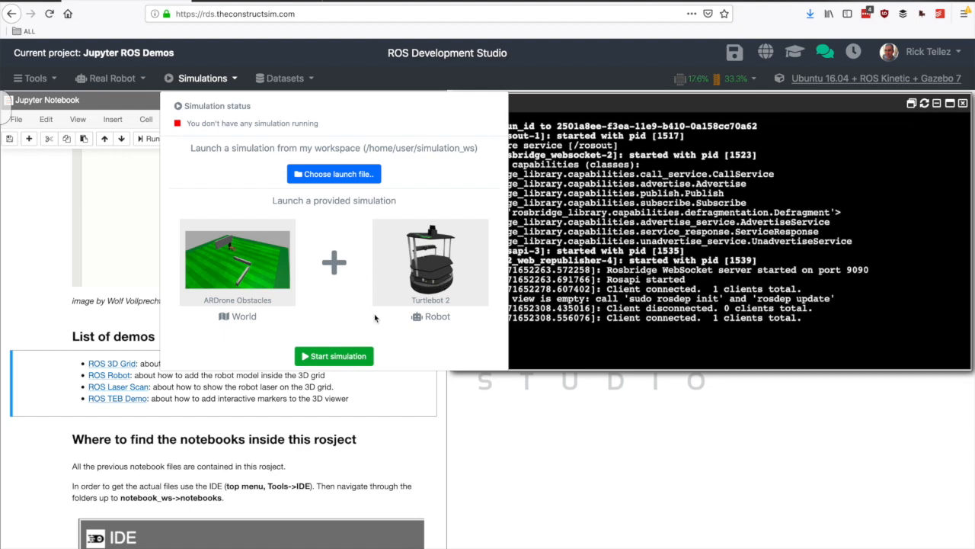
click(334, 357)
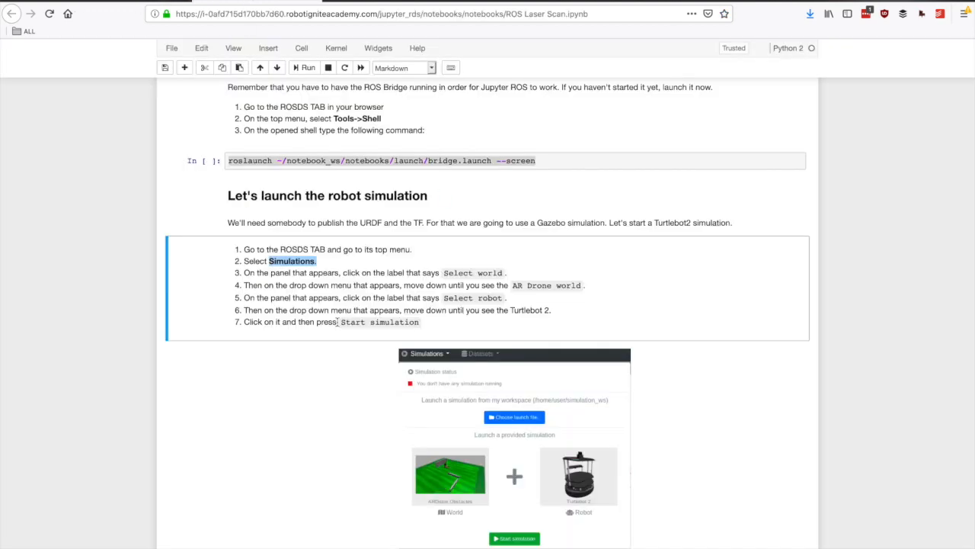
Step: Scroll the Laser Scan notebook down to the Start the demo cells, selecting the jupyros import cell
scroll(down, 3)
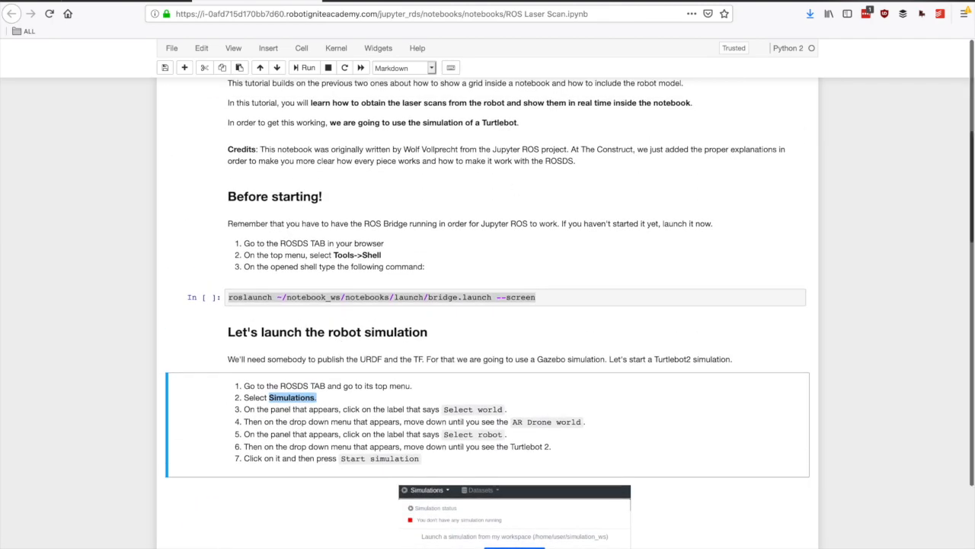
click(558, 297)
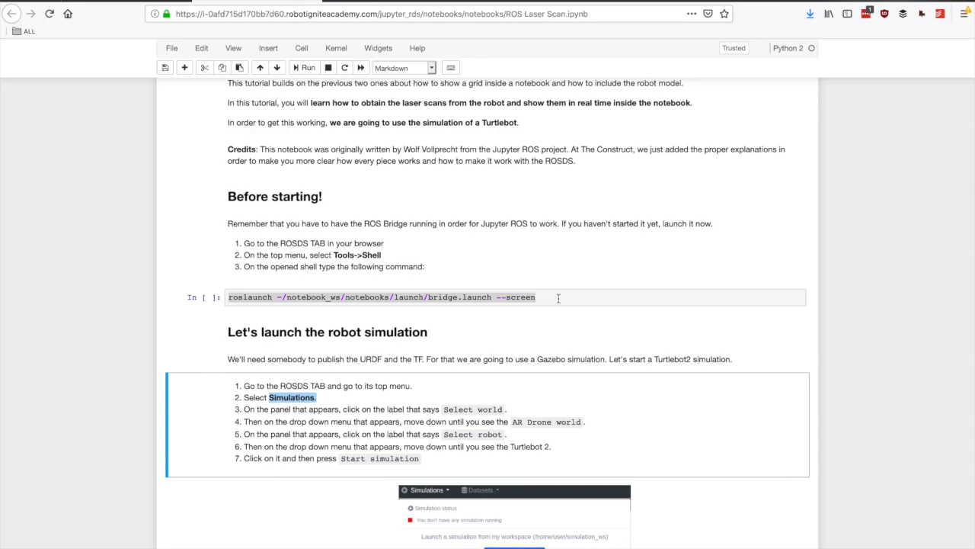
scroll(down, 3)
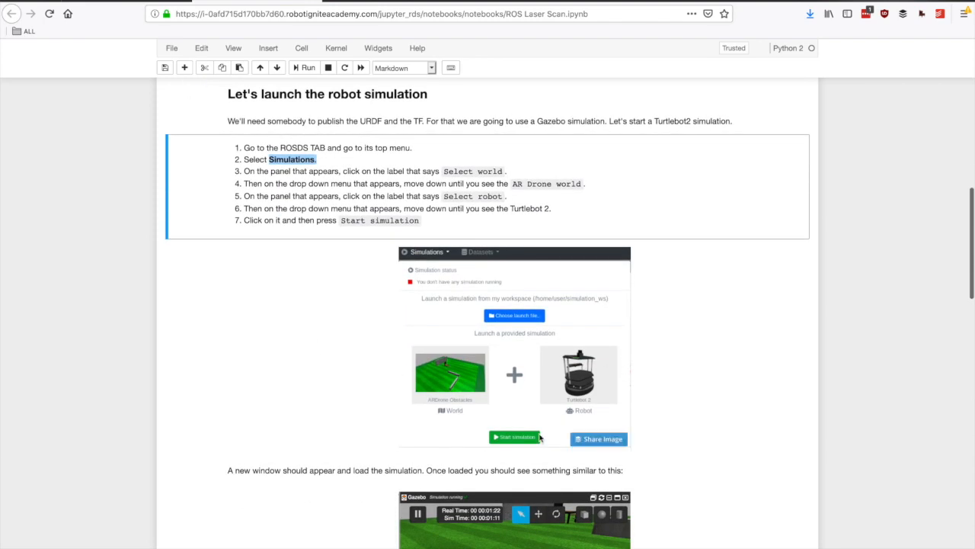
scroll(down, 3)
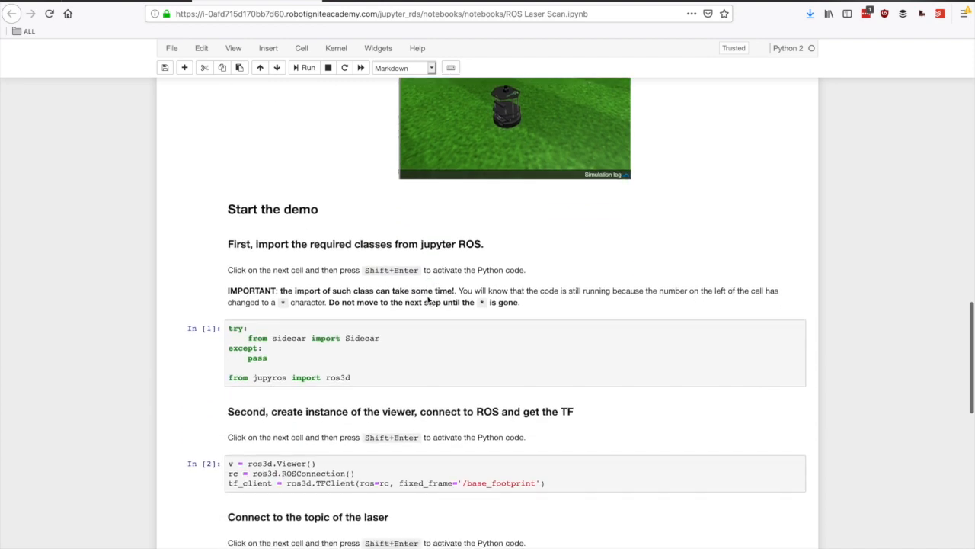
scroll(down, 3)
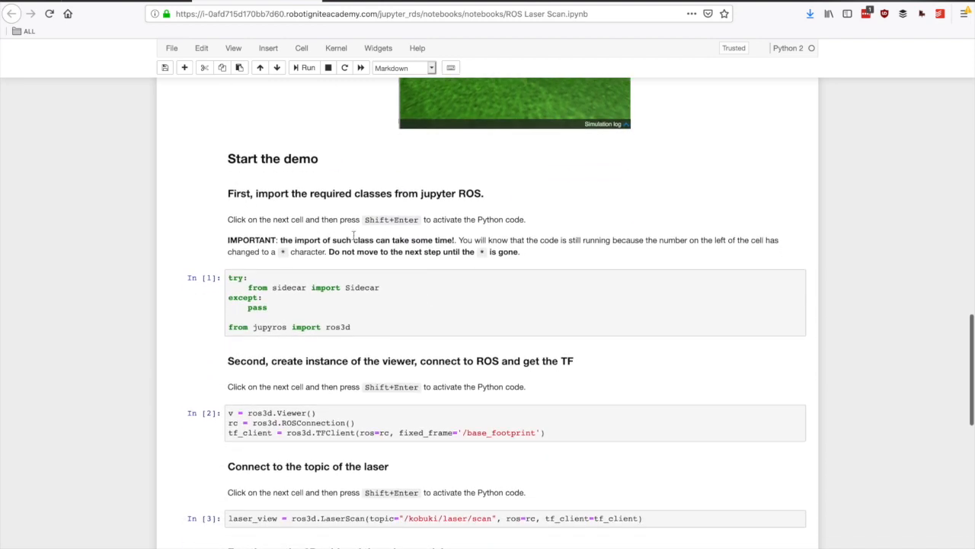
click(404, 305)
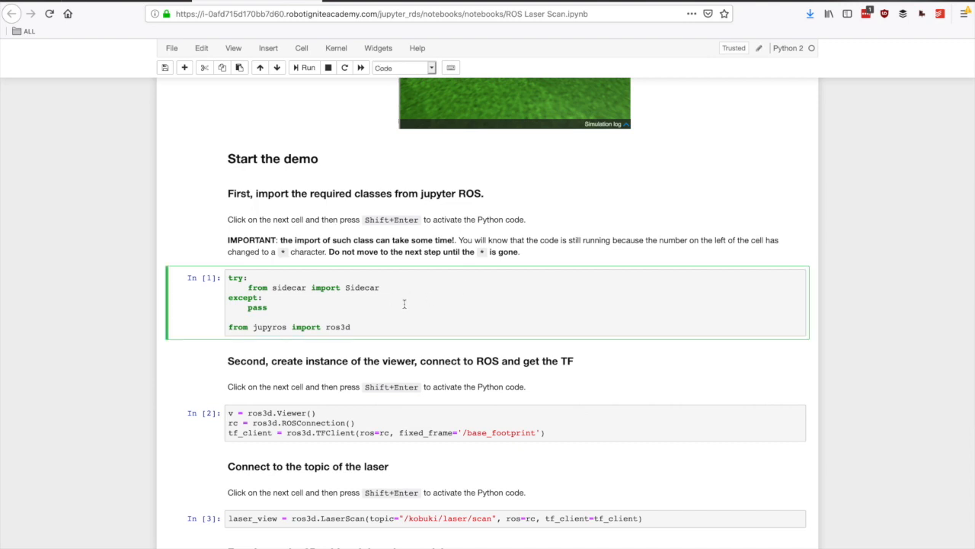
scroll(down, 3)
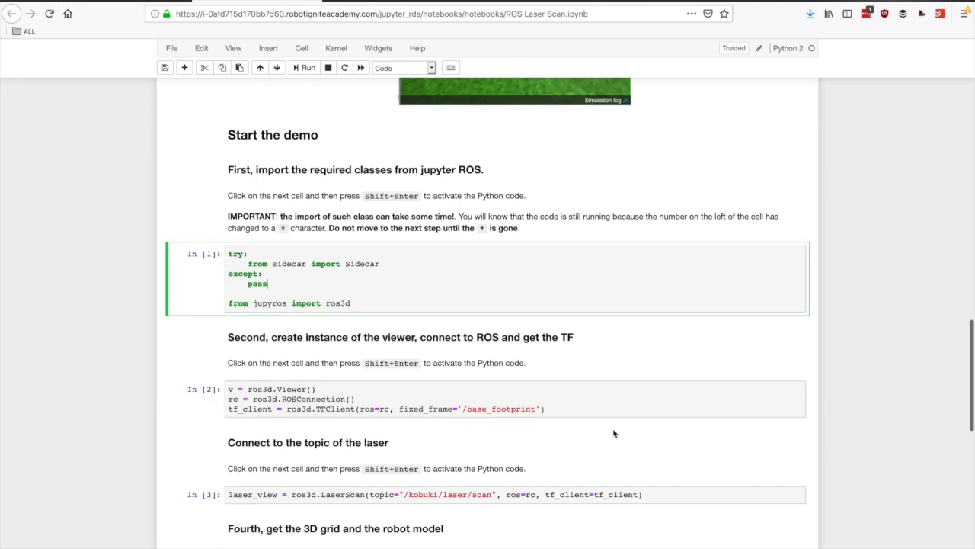
scroll(down, 3)
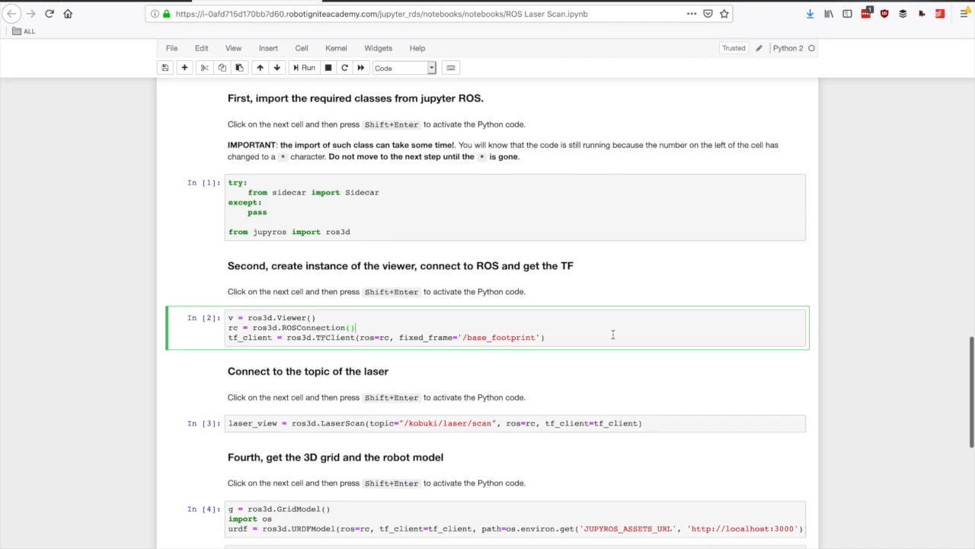
scroll(down, 3)
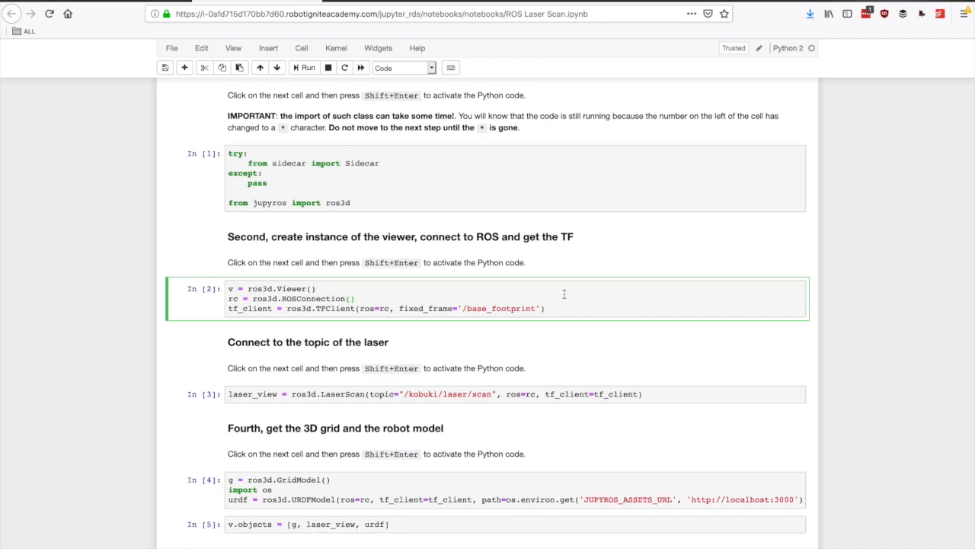
scroll(down, 3)
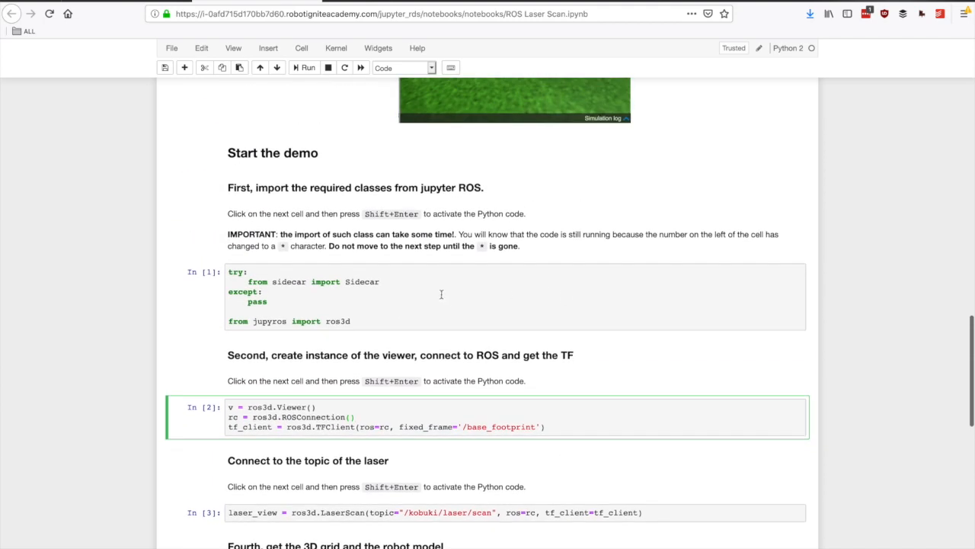
Step: Run the jupyros import cell In [1] with Shift+Enter
click(396, 298)
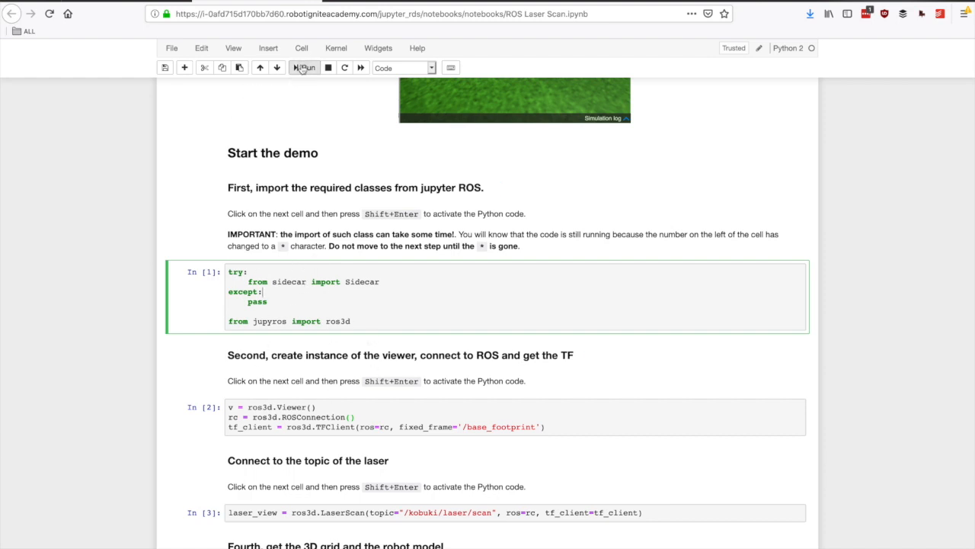
mouse_move(309, 86)
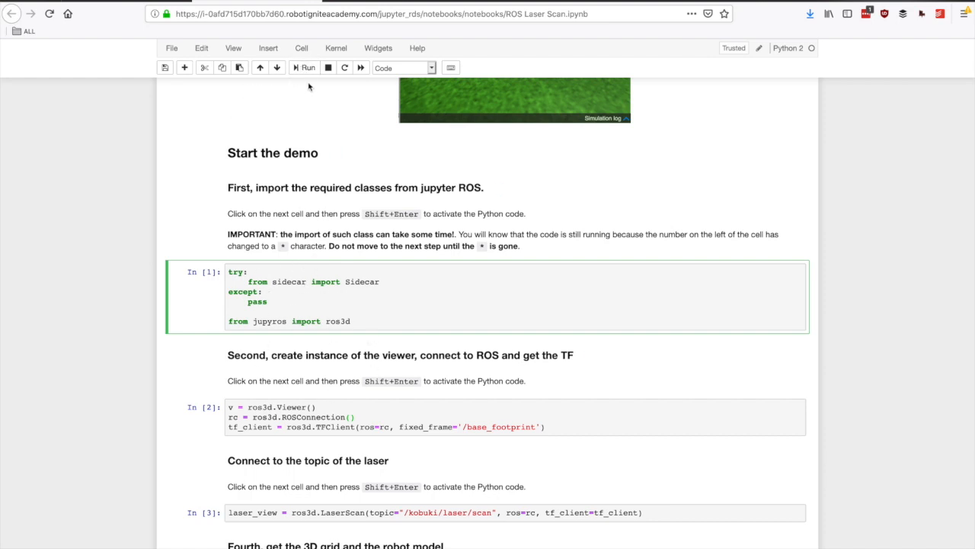
key(shift+enter)
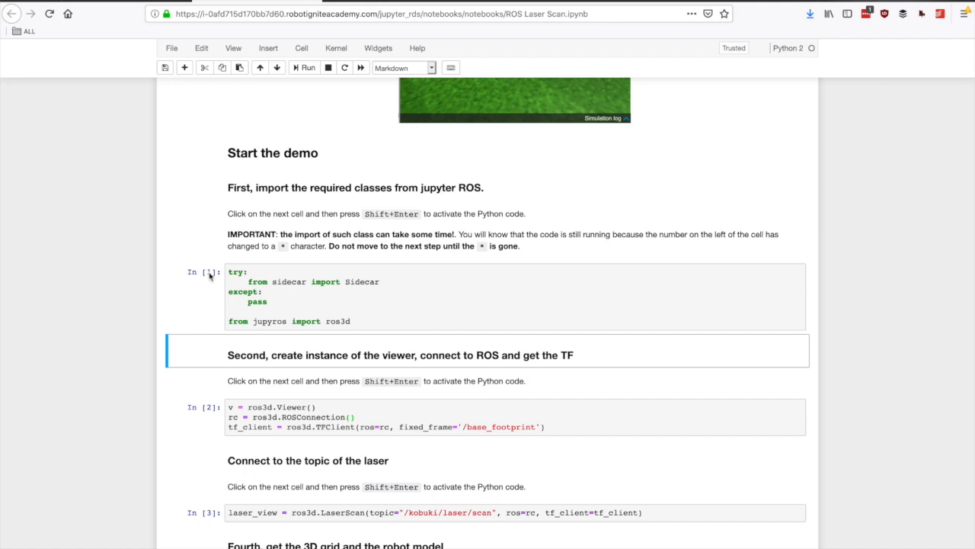
mouse_move(210, 276)
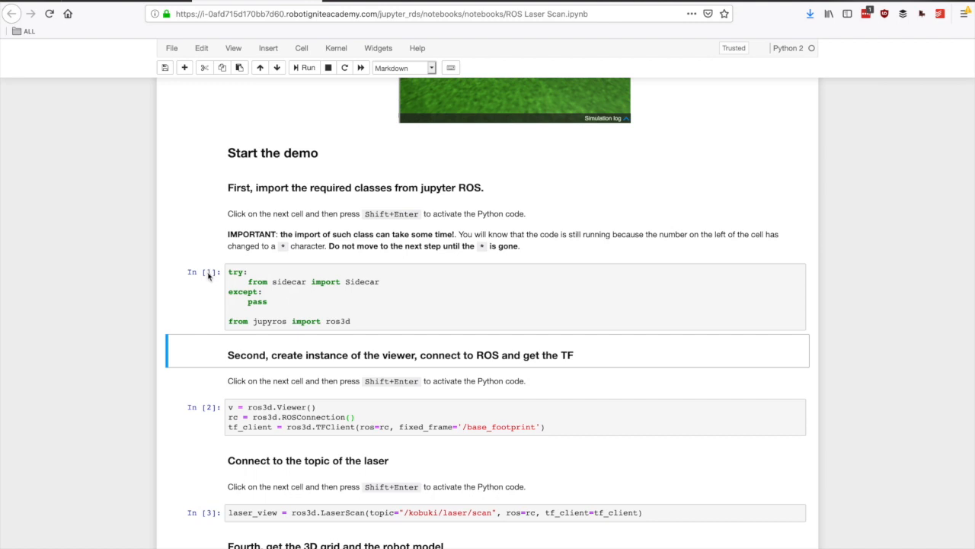
mouse_move(214, 276)
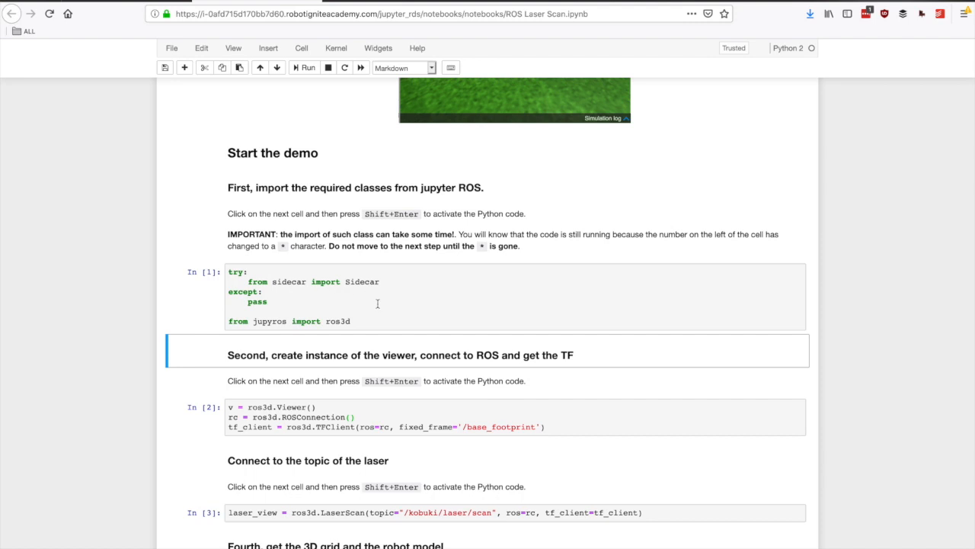
Step: Run cell In [2] creating the ros3d viewer, ROS connection and TF client
click(381, 418)
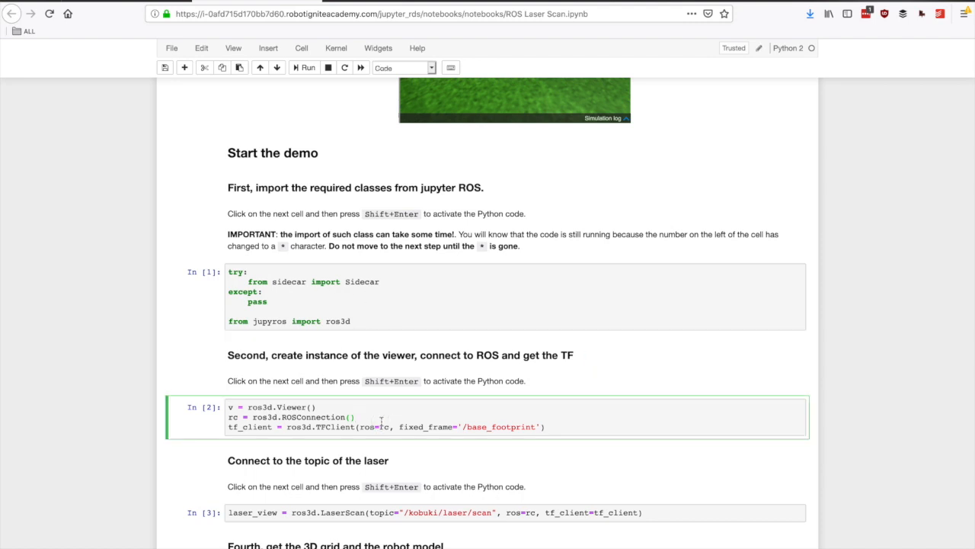
mouse_move(289, 366)
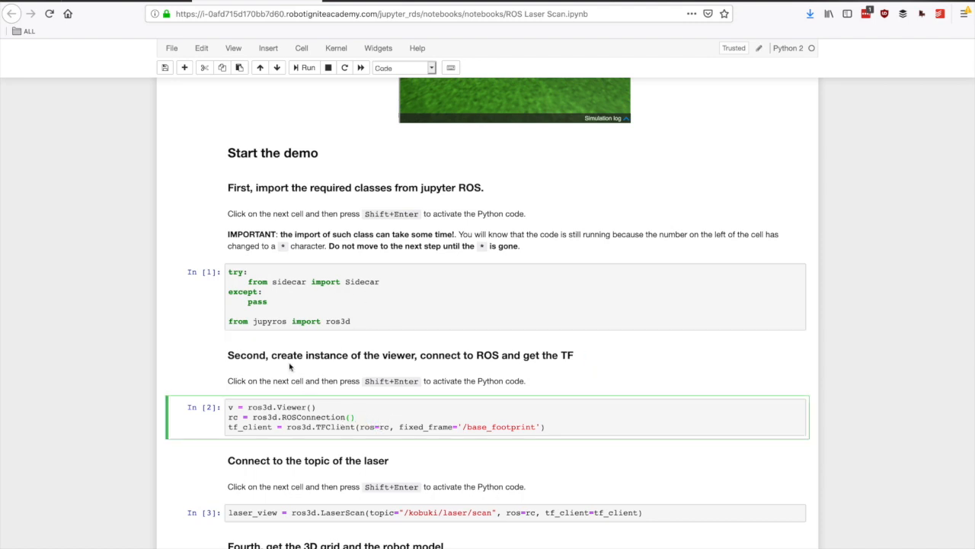
click(357, 417)
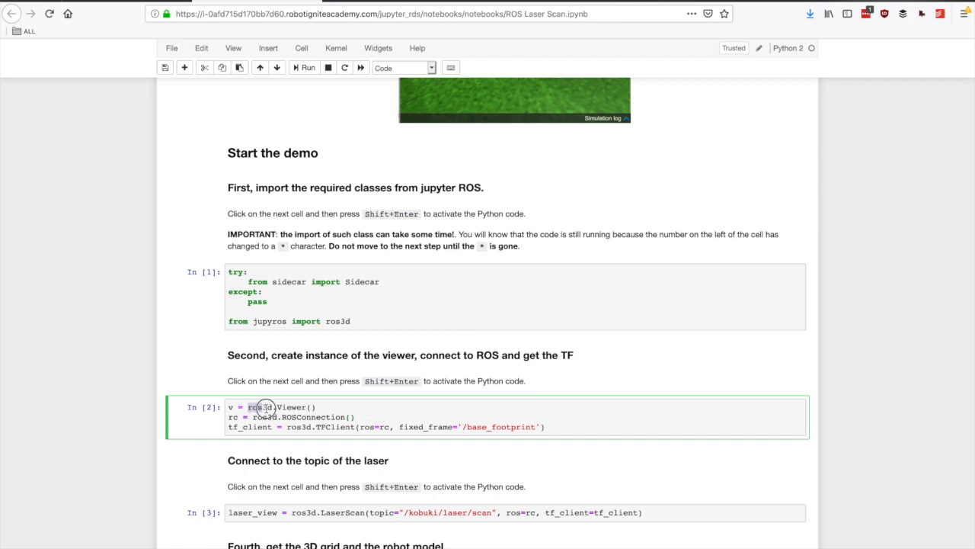
double_click(262, 405)
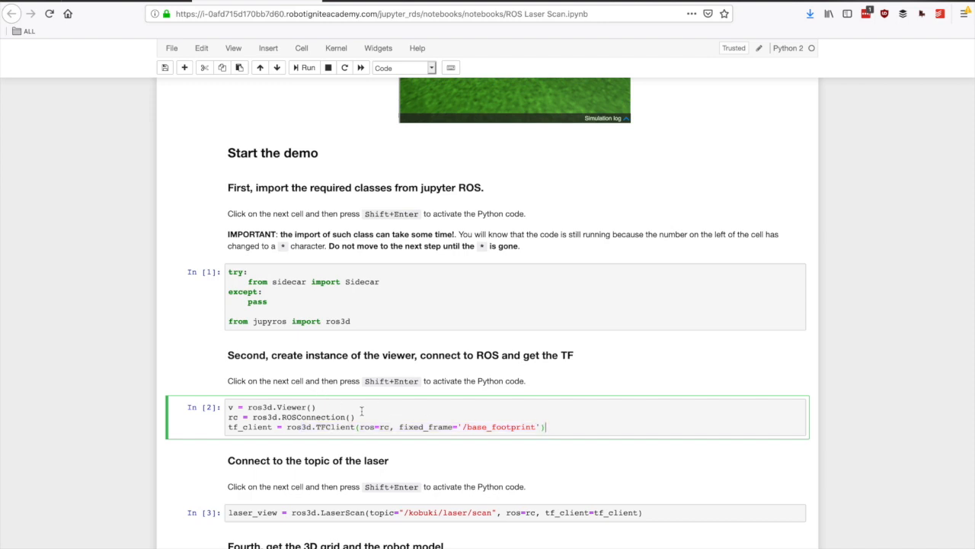
click(305, 67)
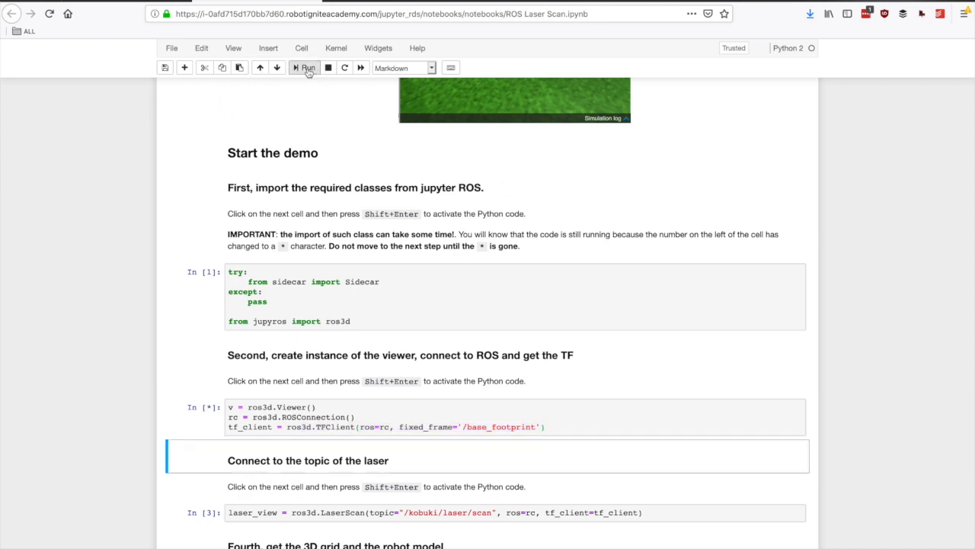
click(305, 67)
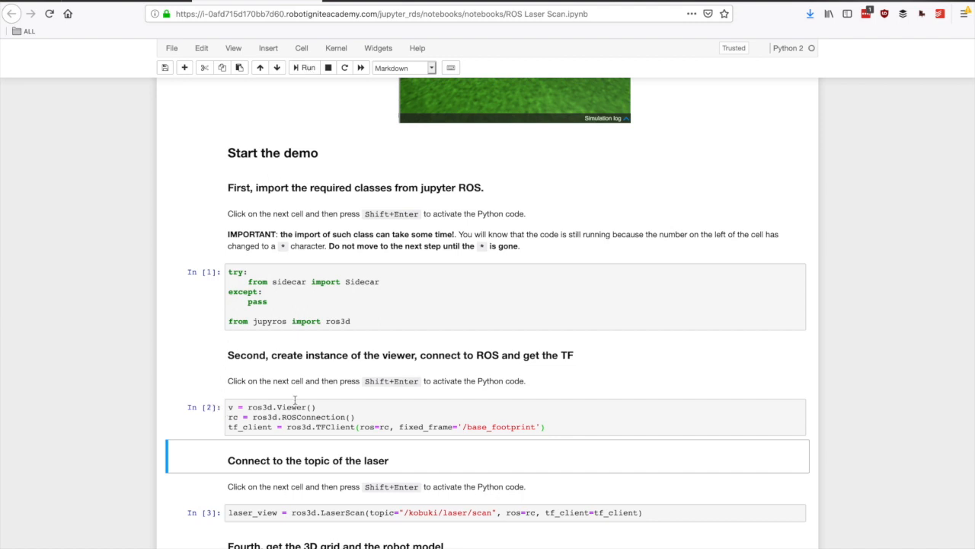
Step: Run cell In [4] creating the GridModel 3D grid and URDFModel robot model
scroll(down, 3)
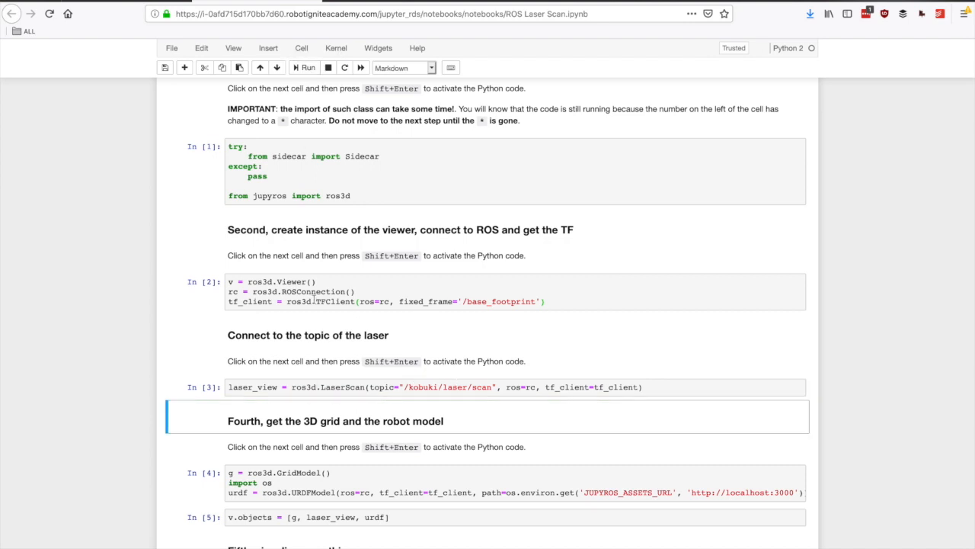
scroll(down, 3)
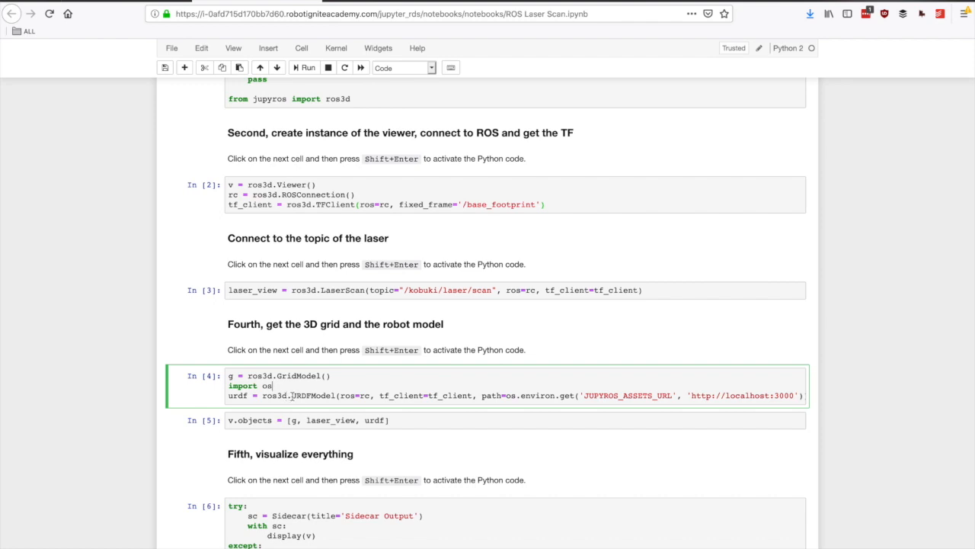
double_click(311, 396)
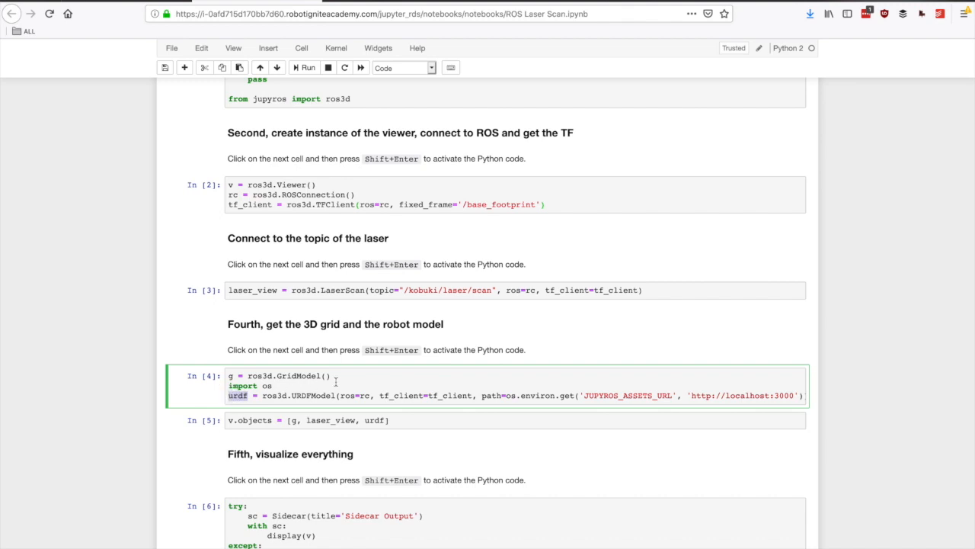
click(305, 67)
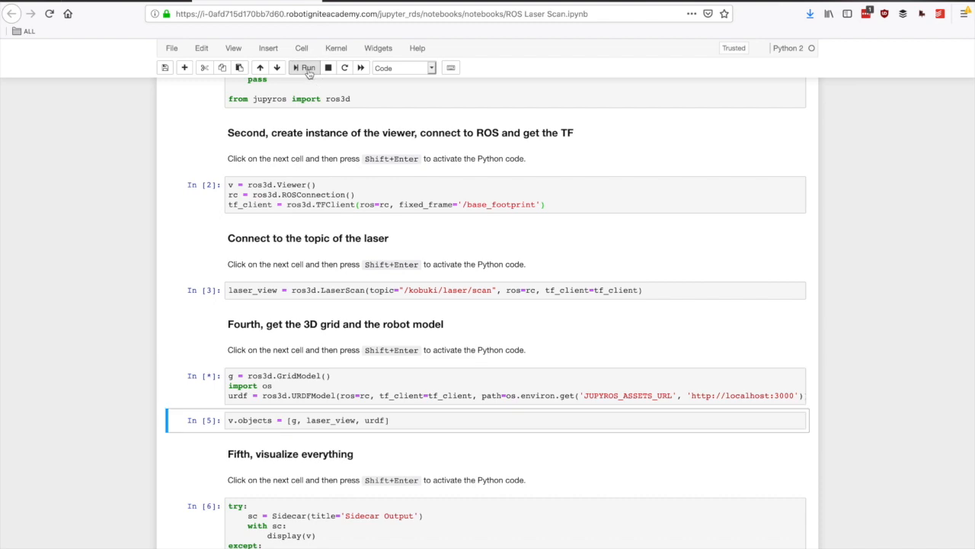
click(307, 67)
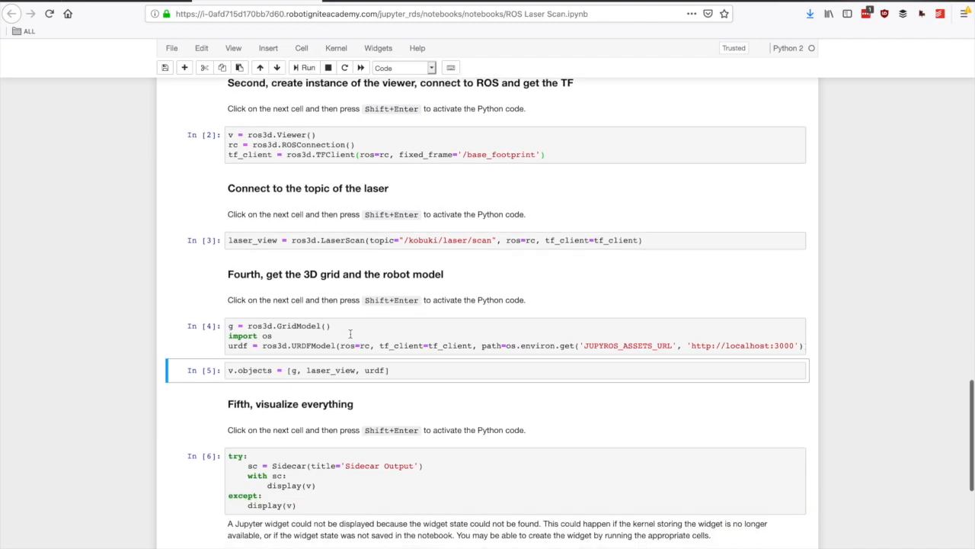
Step: Run cell 5 setting v.objects = [g, laser_view, urdf] and select the visualize cell
click(228, 370)
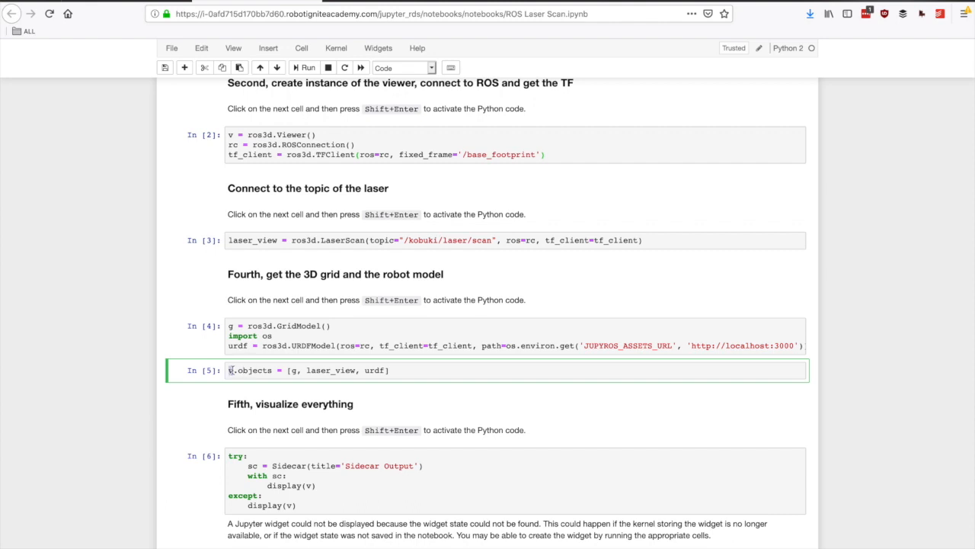
double_click(256, 370)
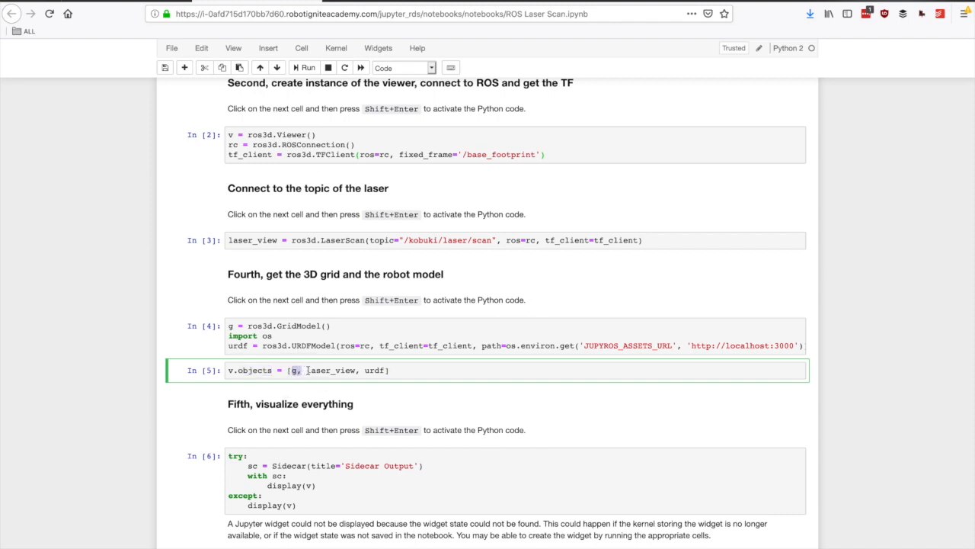
click(375, 370)
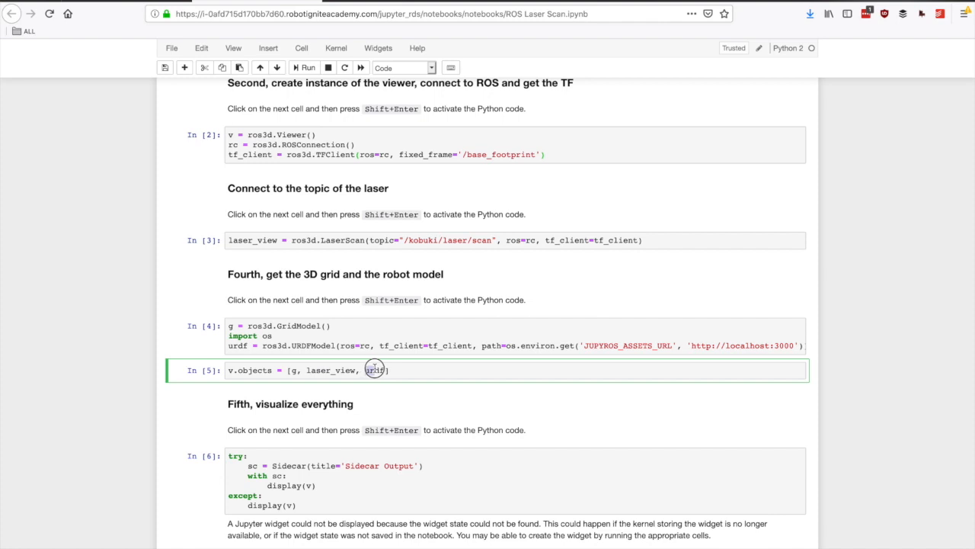
double_click(375, 371)
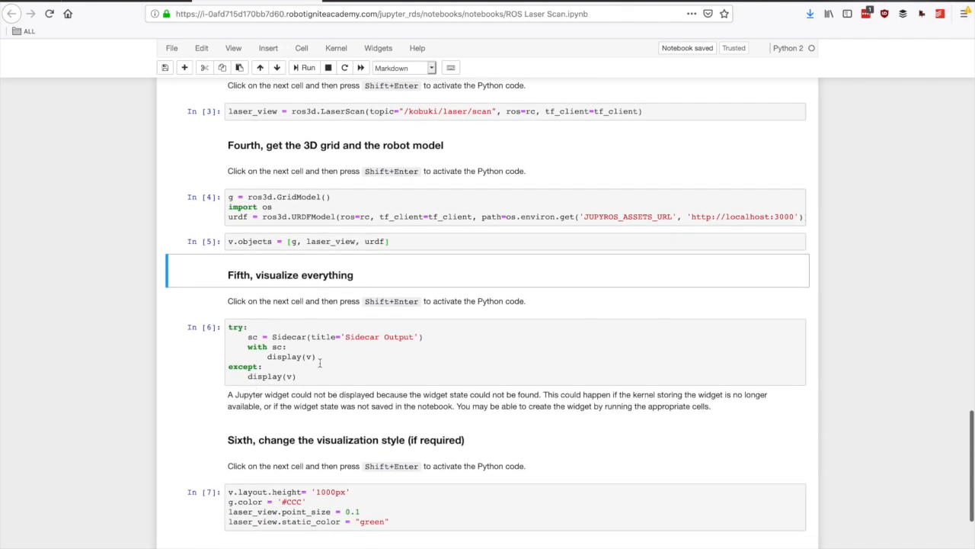
double_click(265, 374)
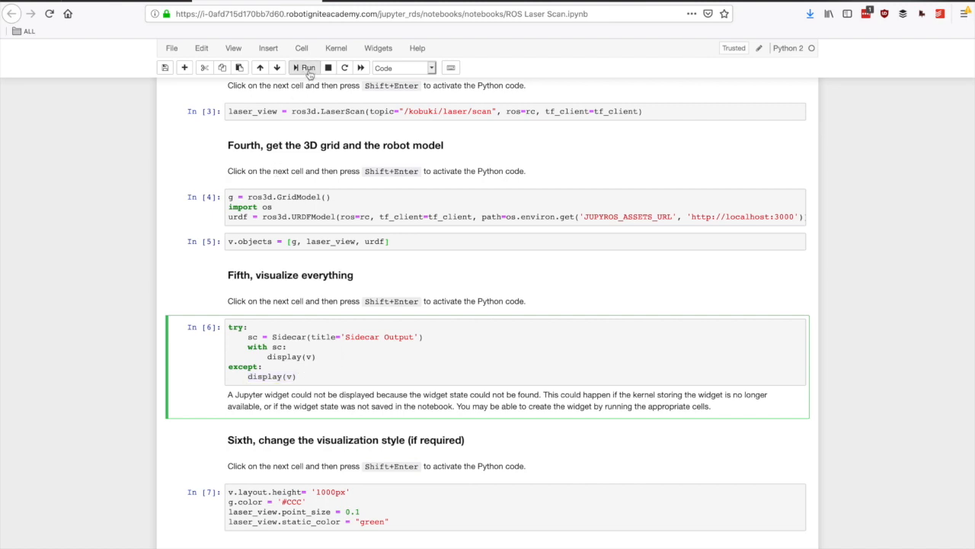
Step: Run cell 6 to render the 3D viewer with grid, Turtlebot and laser points, orbiting the scene
click(305, 67)
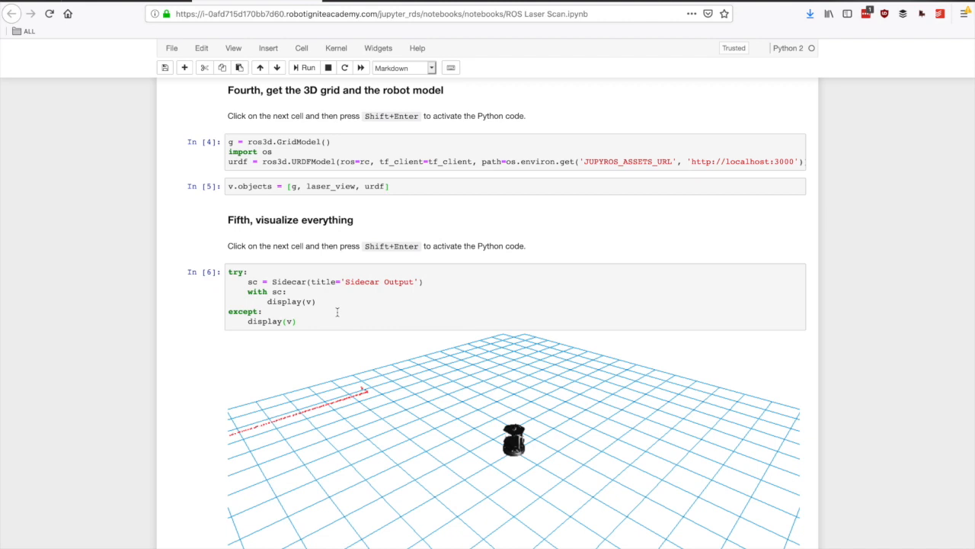
scroll(down, 3)
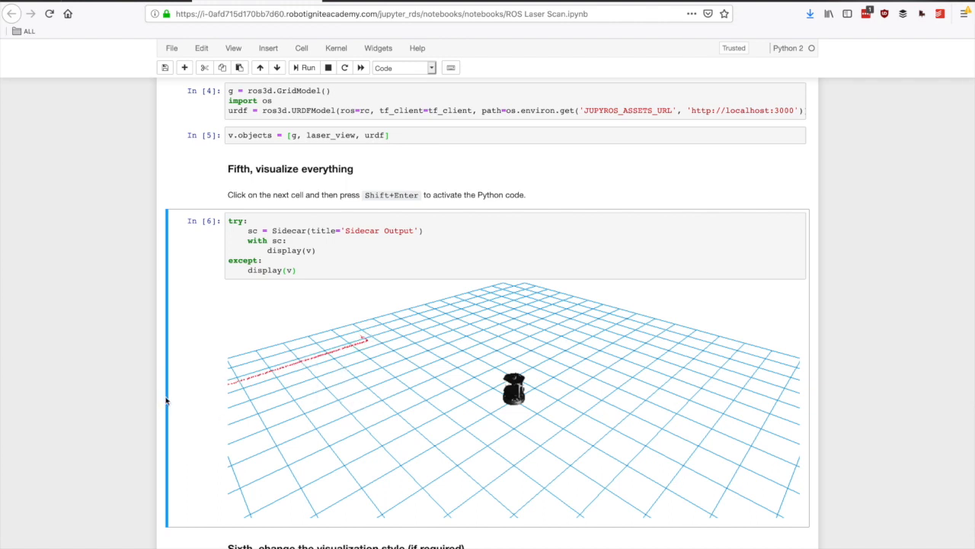
mouse_move(558, 439)
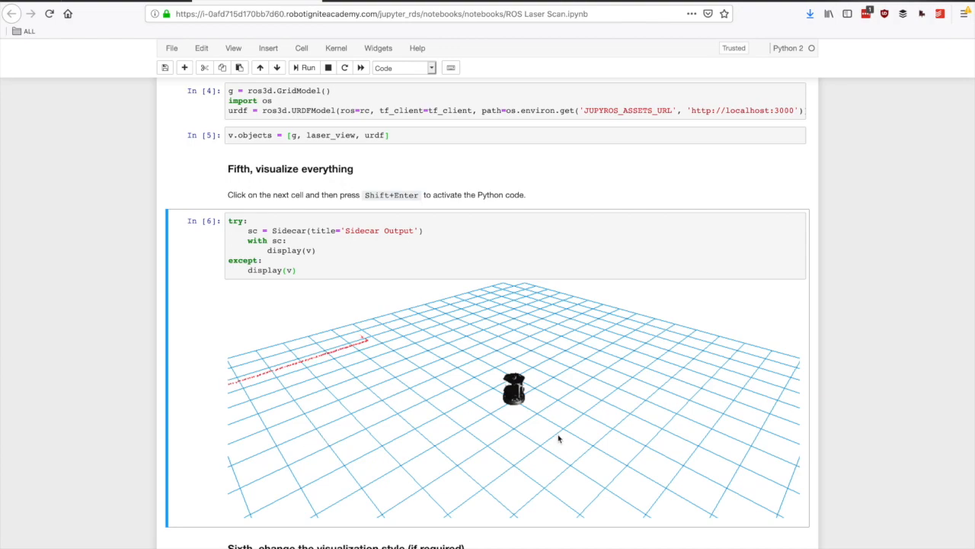
drag(558, 439, 405, 429)
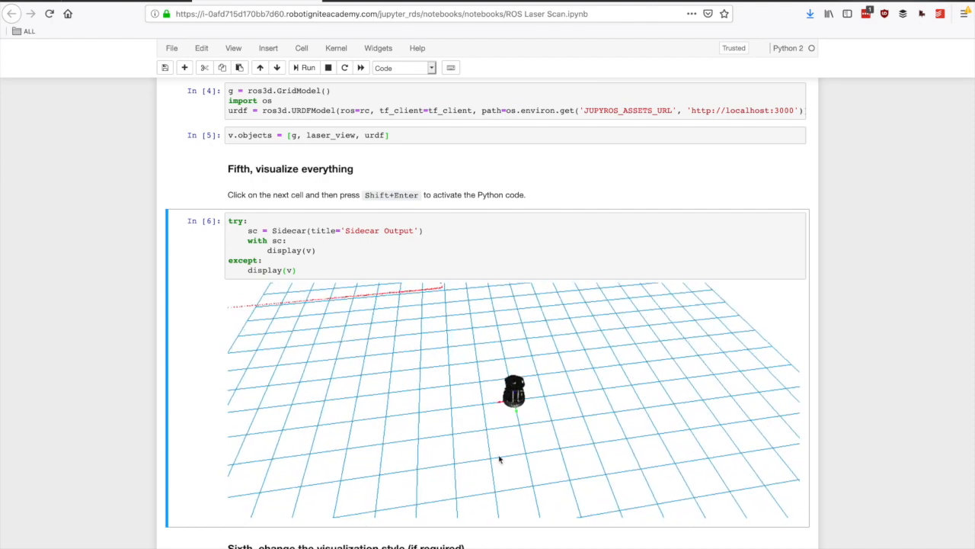
scroll(down, 3)
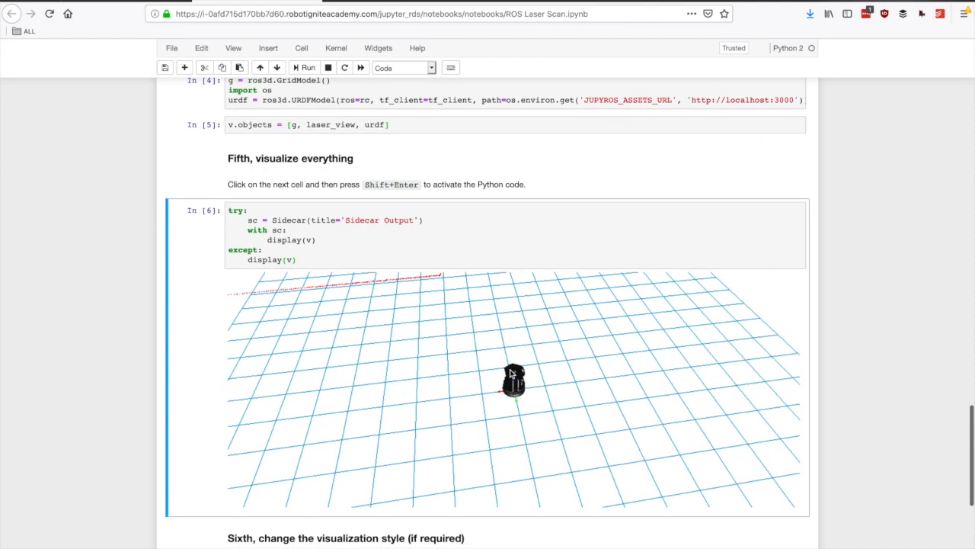
scroll(down, 3)
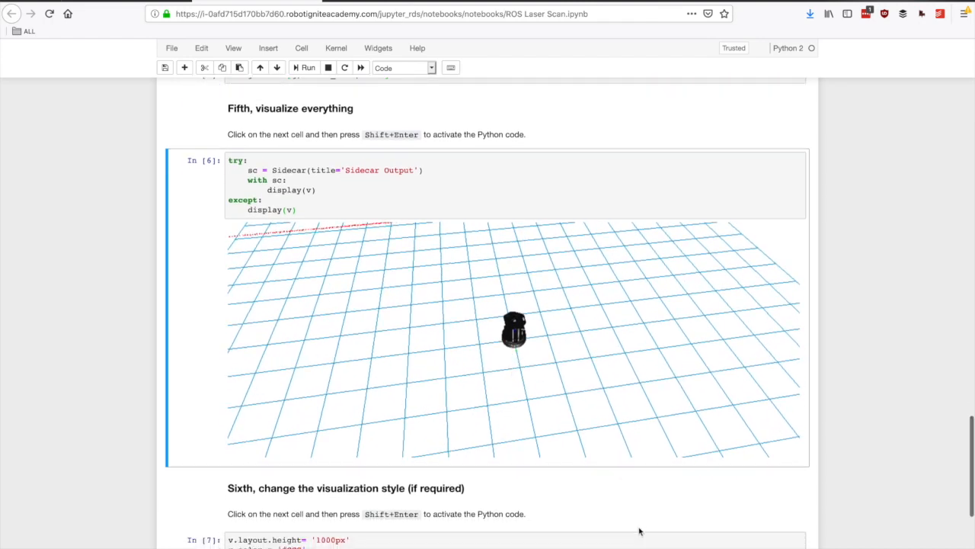
scroll(down, 3)
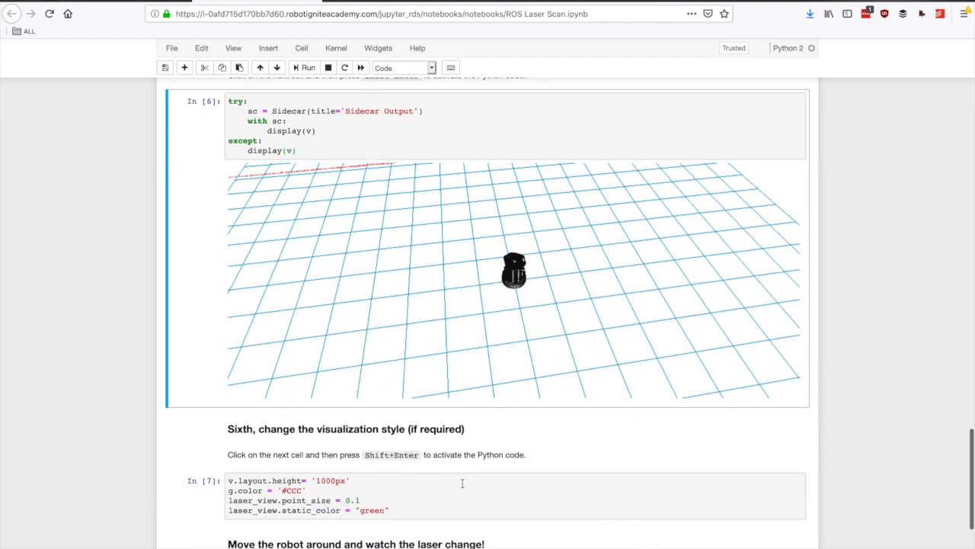
Step: Run cell 7 to apply the taller viewer with light grey grid and green laser points, reviewing the output
click(439, 494)
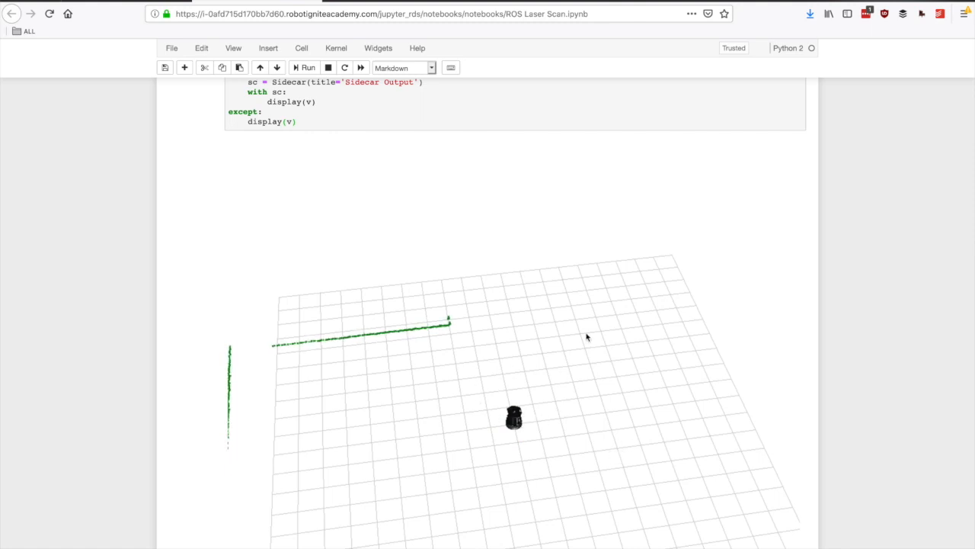
scroll(down, 3)
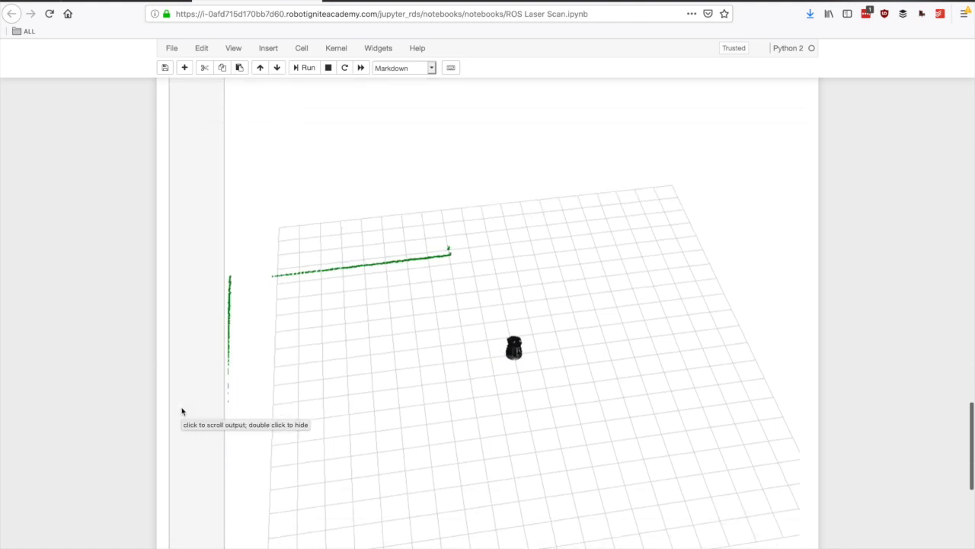
scroll(down, 3)
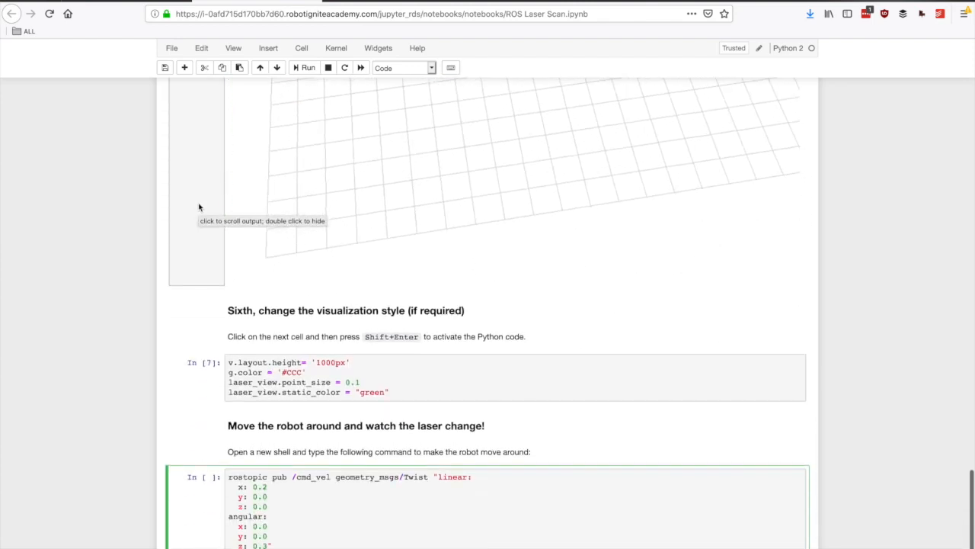
scroll(down, 3)
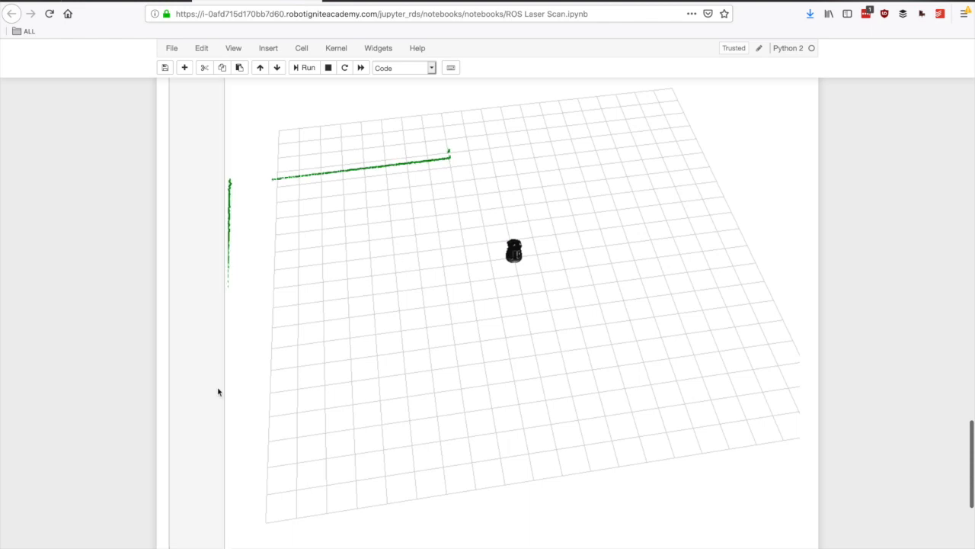
scroll(down, 3)
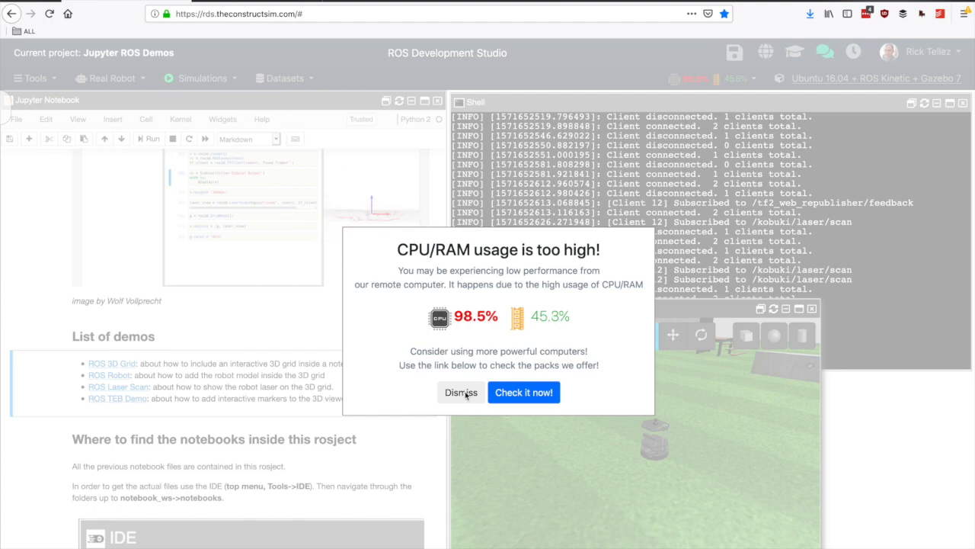
Step: Dismiss the high CPU/RAM usage warning and start a new shell from the Tools menu
click(461, 392)
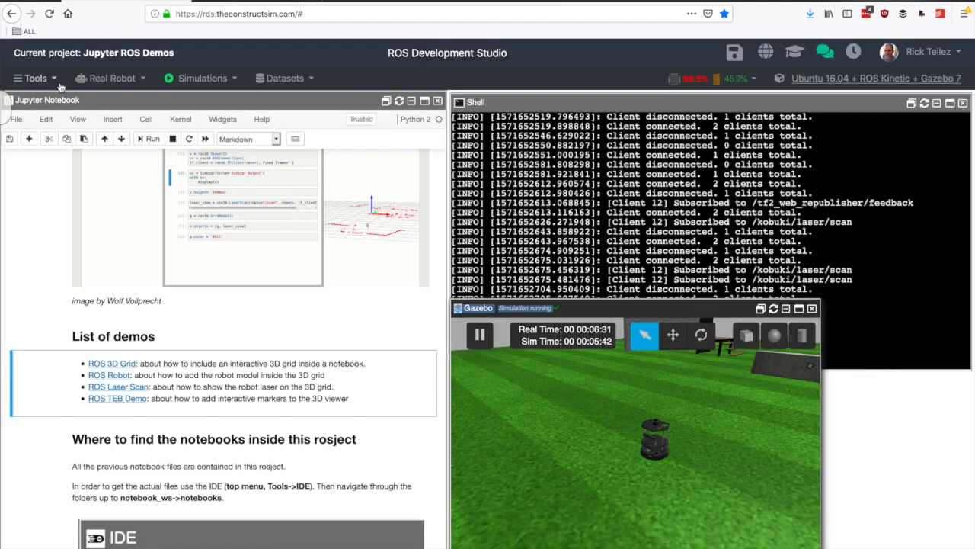
click(35, 78)
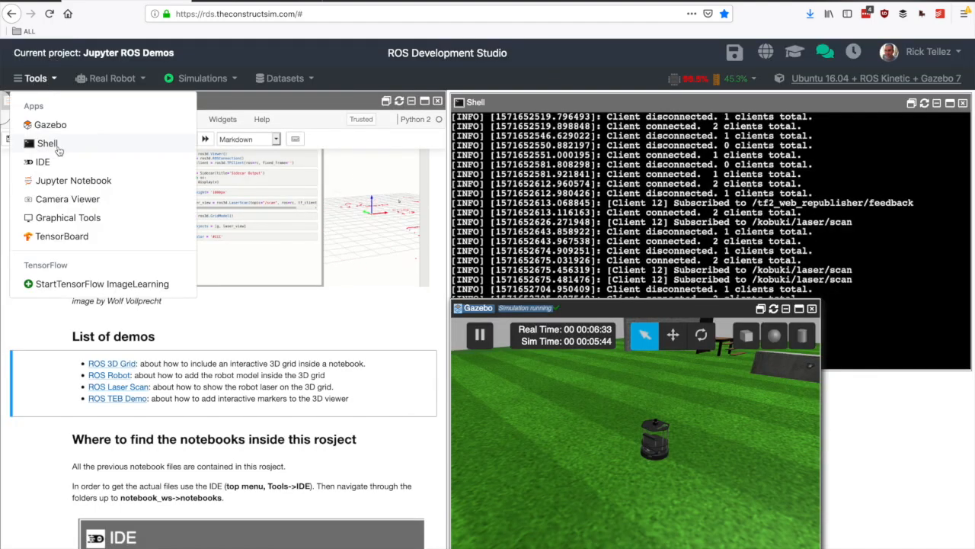
click(45, 144)
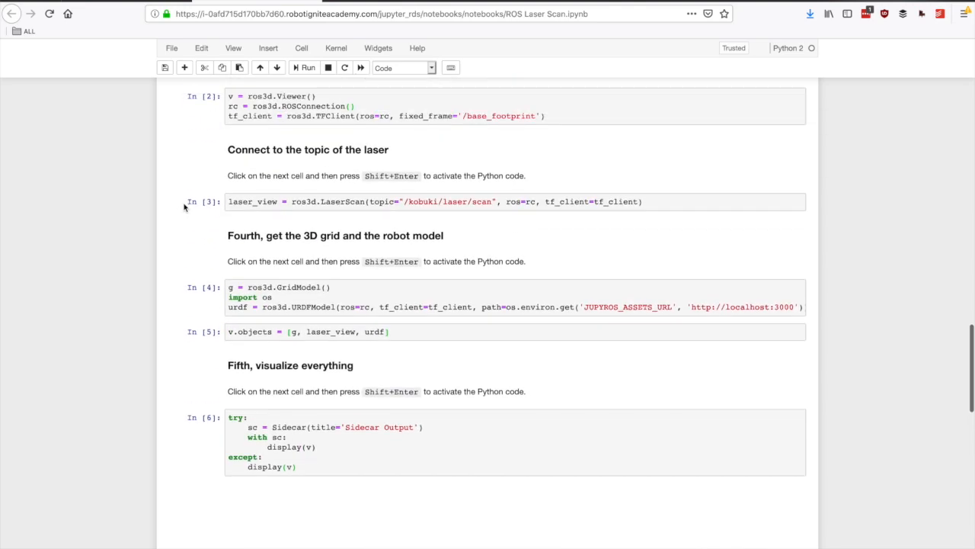
Step: Scroll the notebook to review the 3D viewer showing the Turtlebot on the grid
scroll(up, 3)
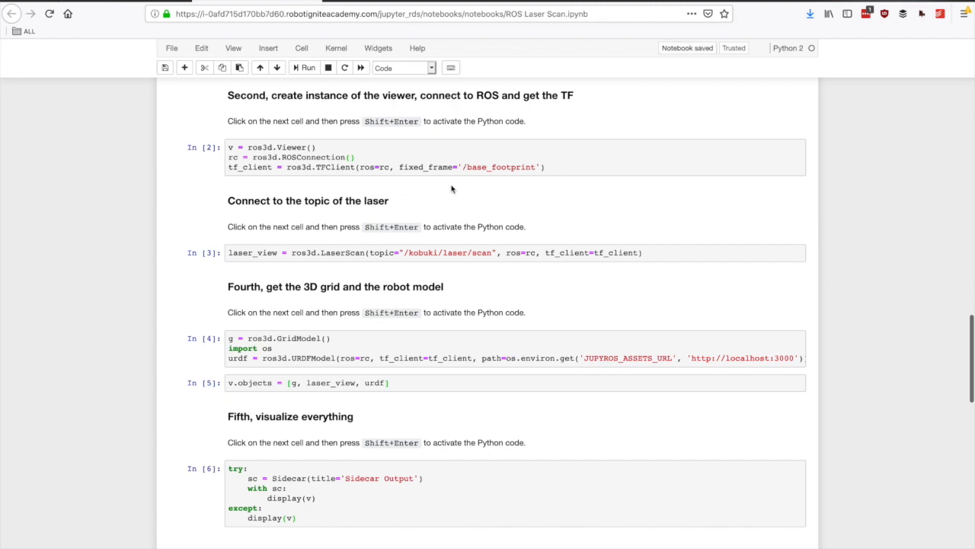
scroll(down, 3)
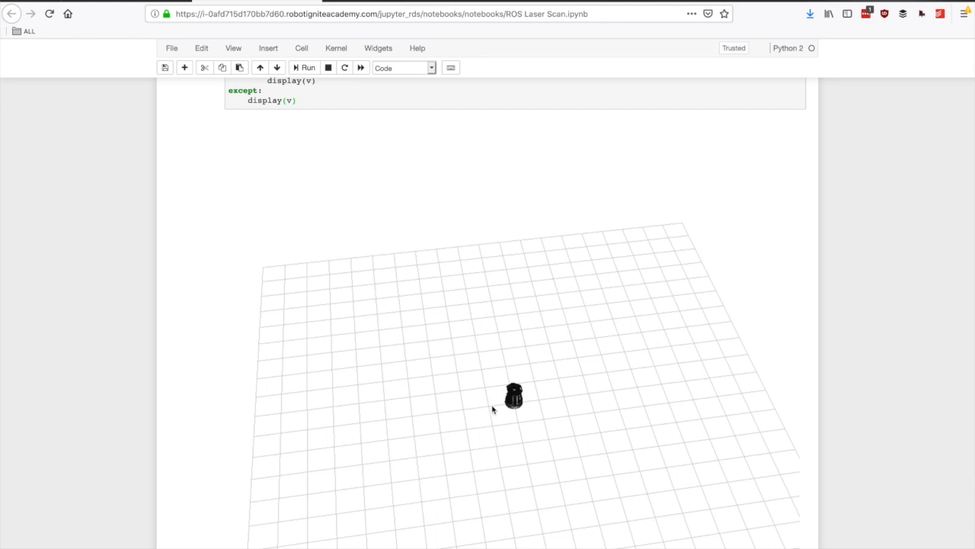
mouse_move(515, 399)
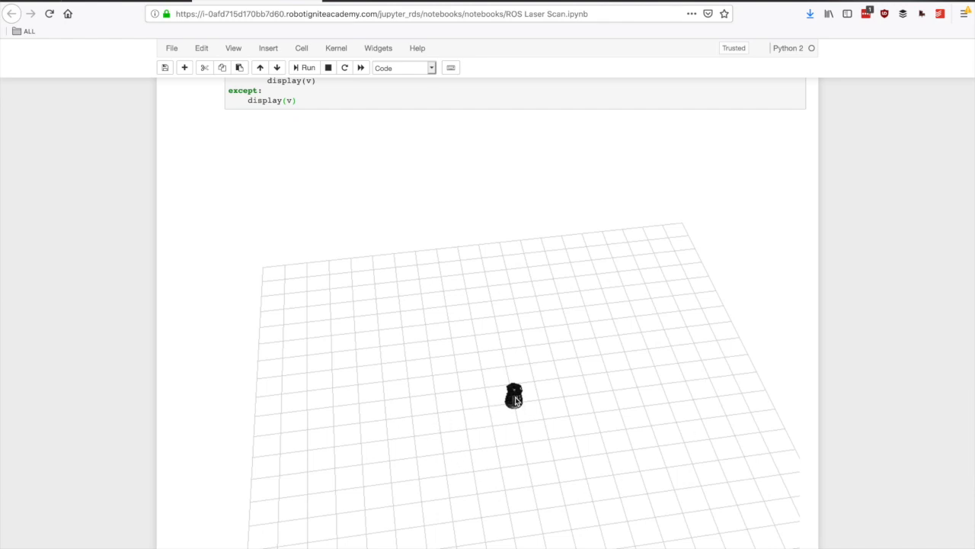
mouse_move(521, 411)
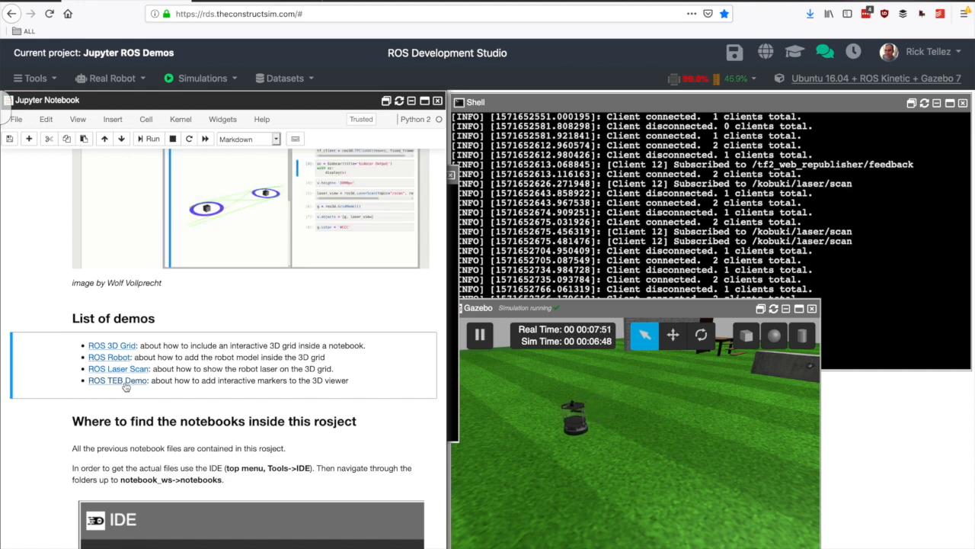
click(116, 381)
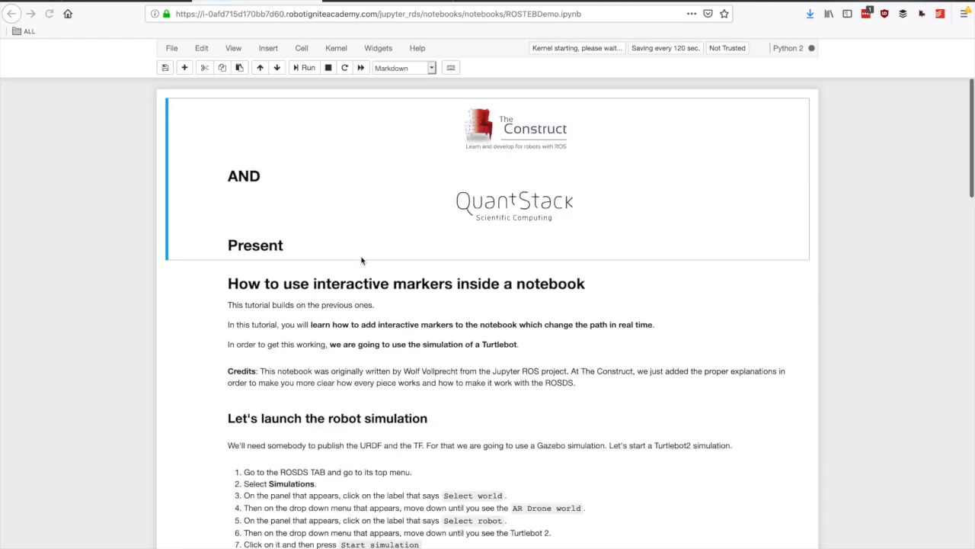
scroll(down, 3)
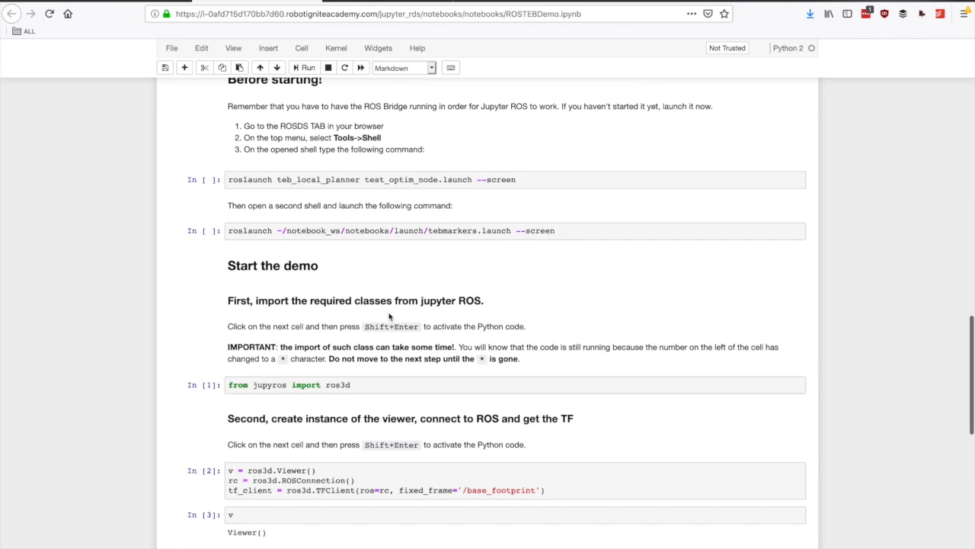
scroll(down, 3)
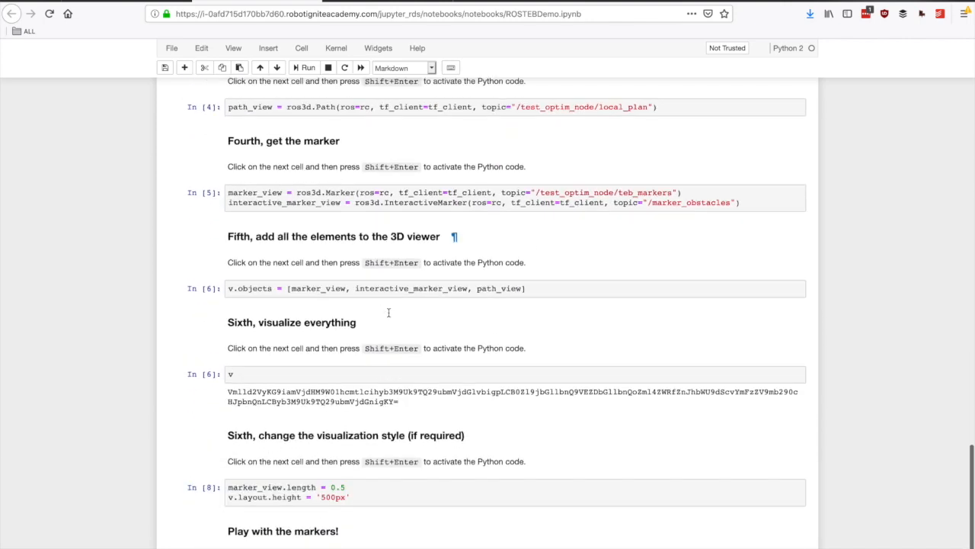
scroll(down, 3)
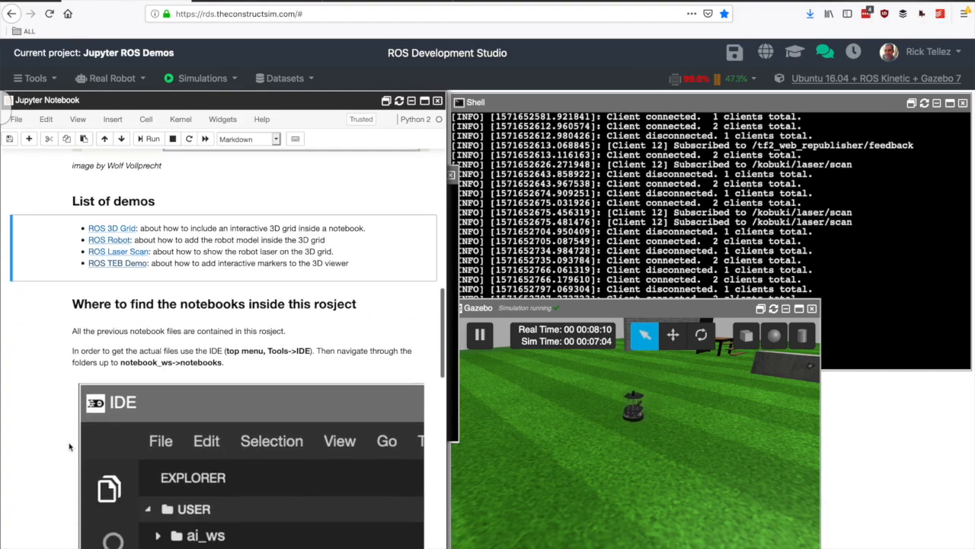
scroll(down, 3)
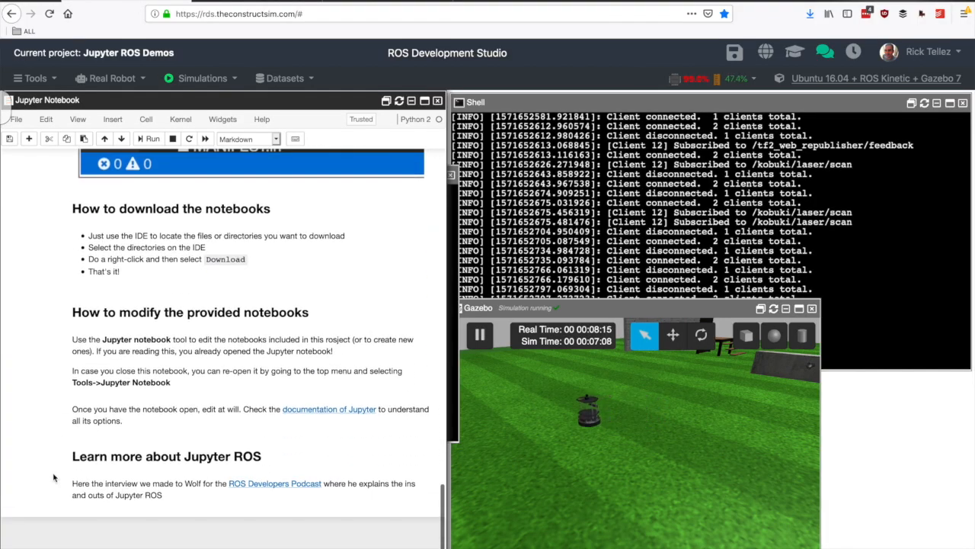